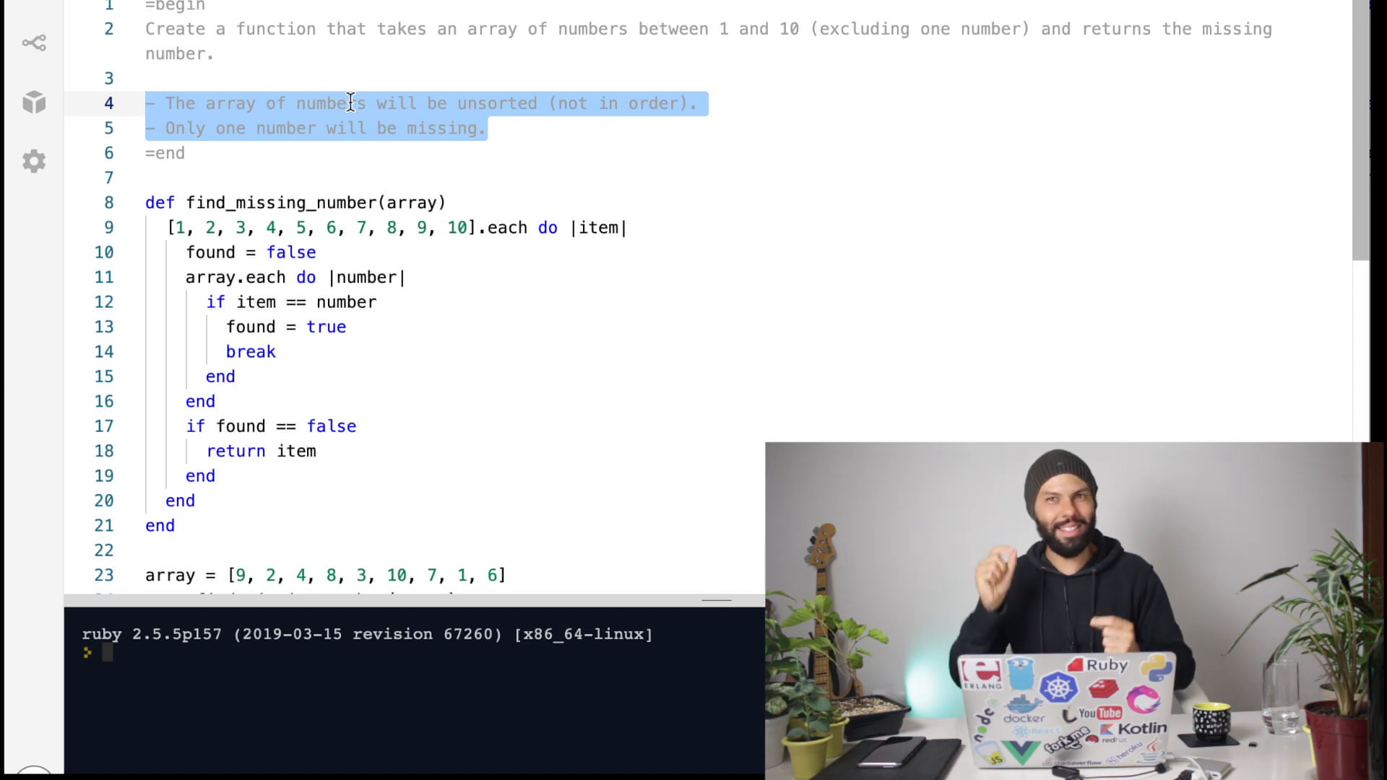
# Change line 9's list [1, 2, ... 10] to (1..10), try 1..10 in the console, then clear it.
pyautogui.click(485, 128)
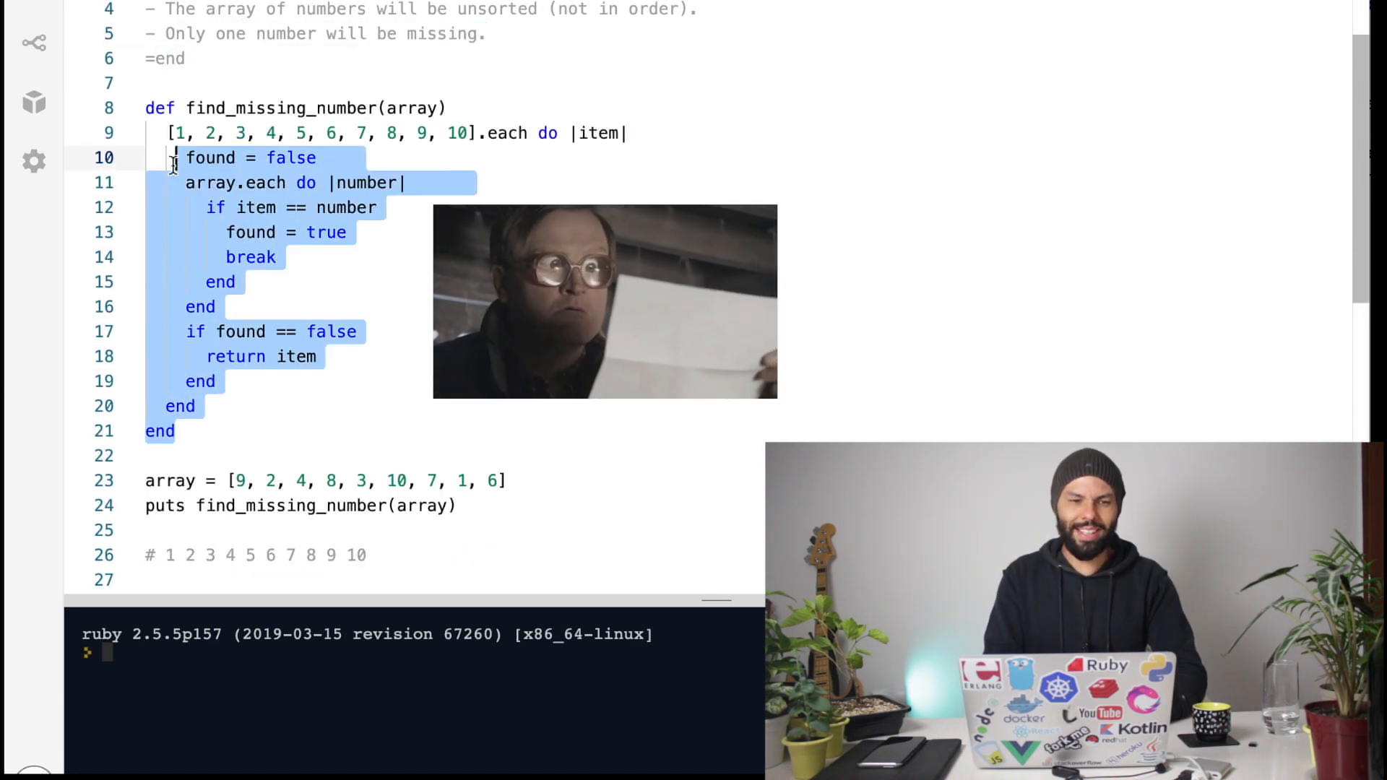
pyautogui.moveTo(142, 113)
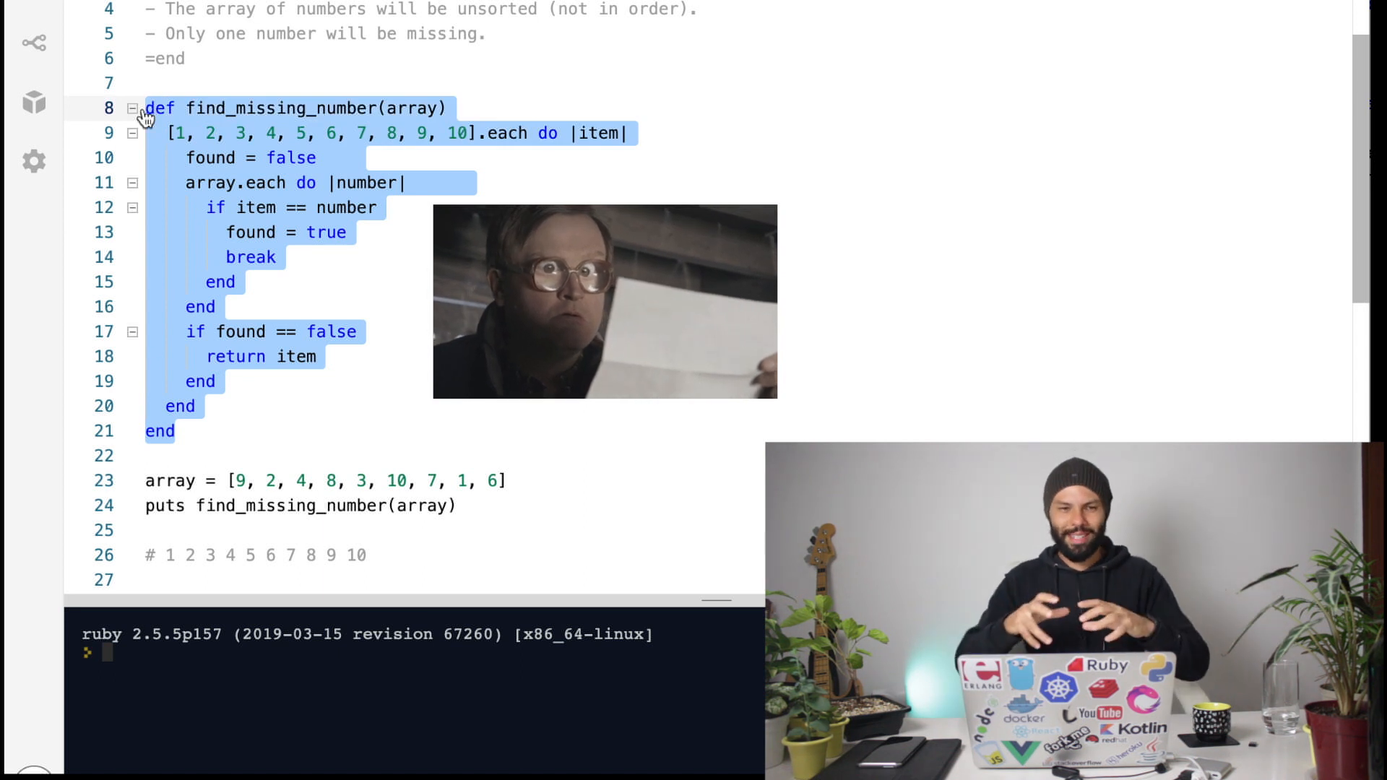
pyautogui.scroll(-3)
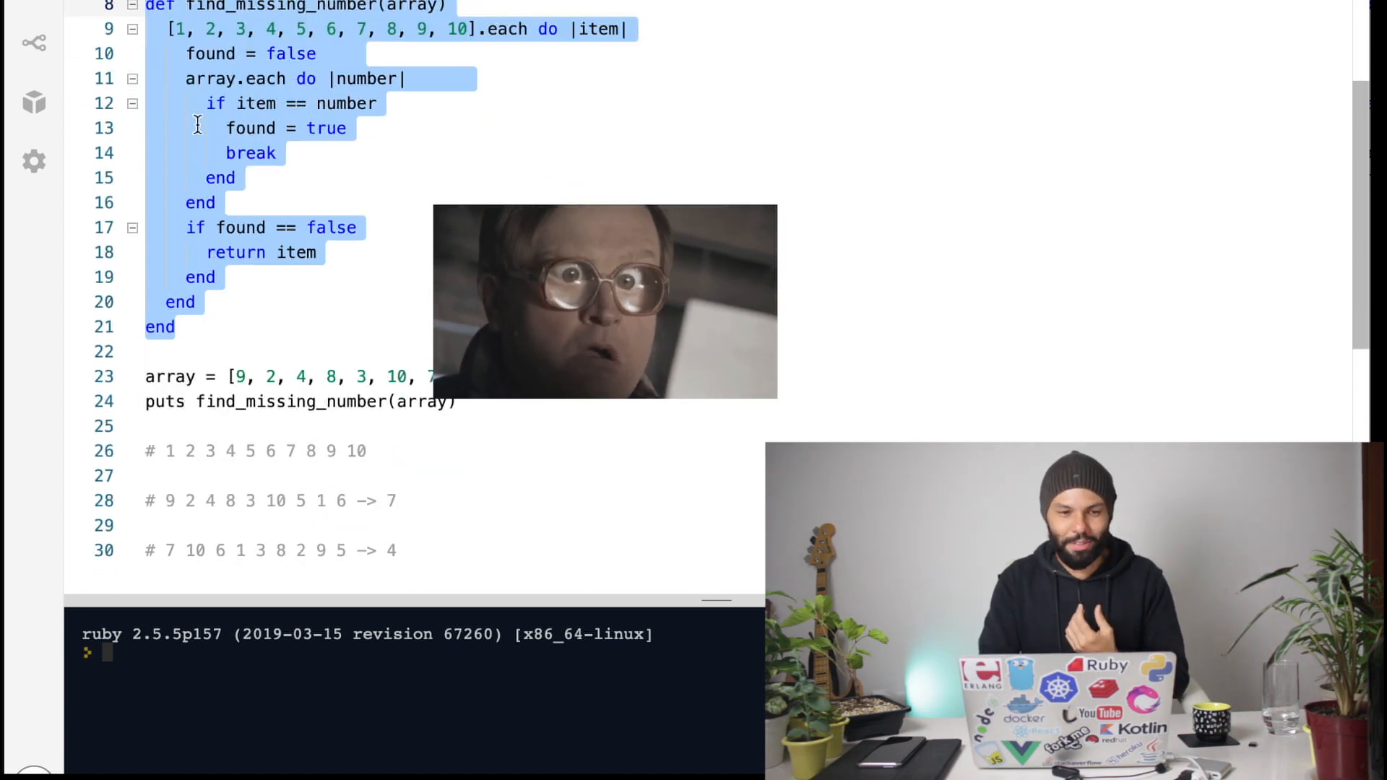
pyautogui.scroll(-3)
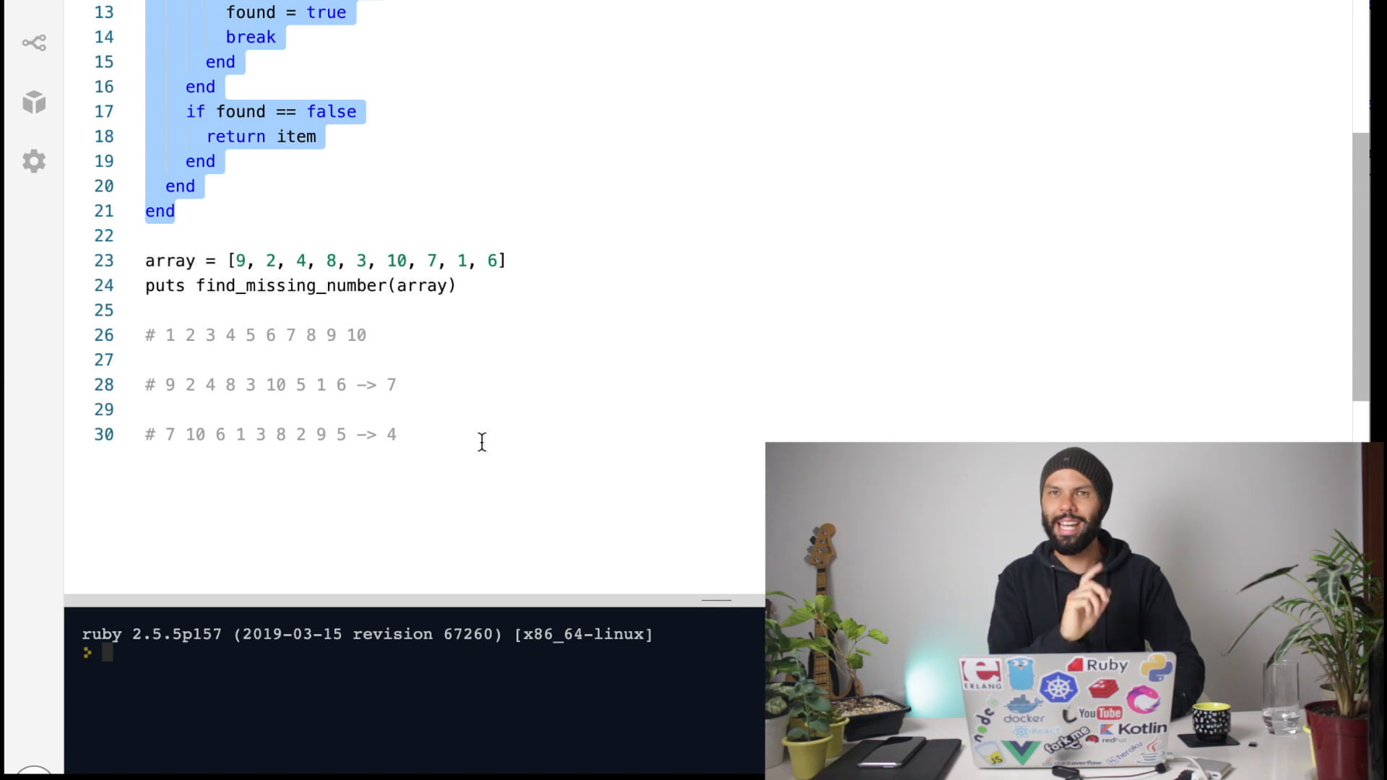
pyautogui.click(398, 435)
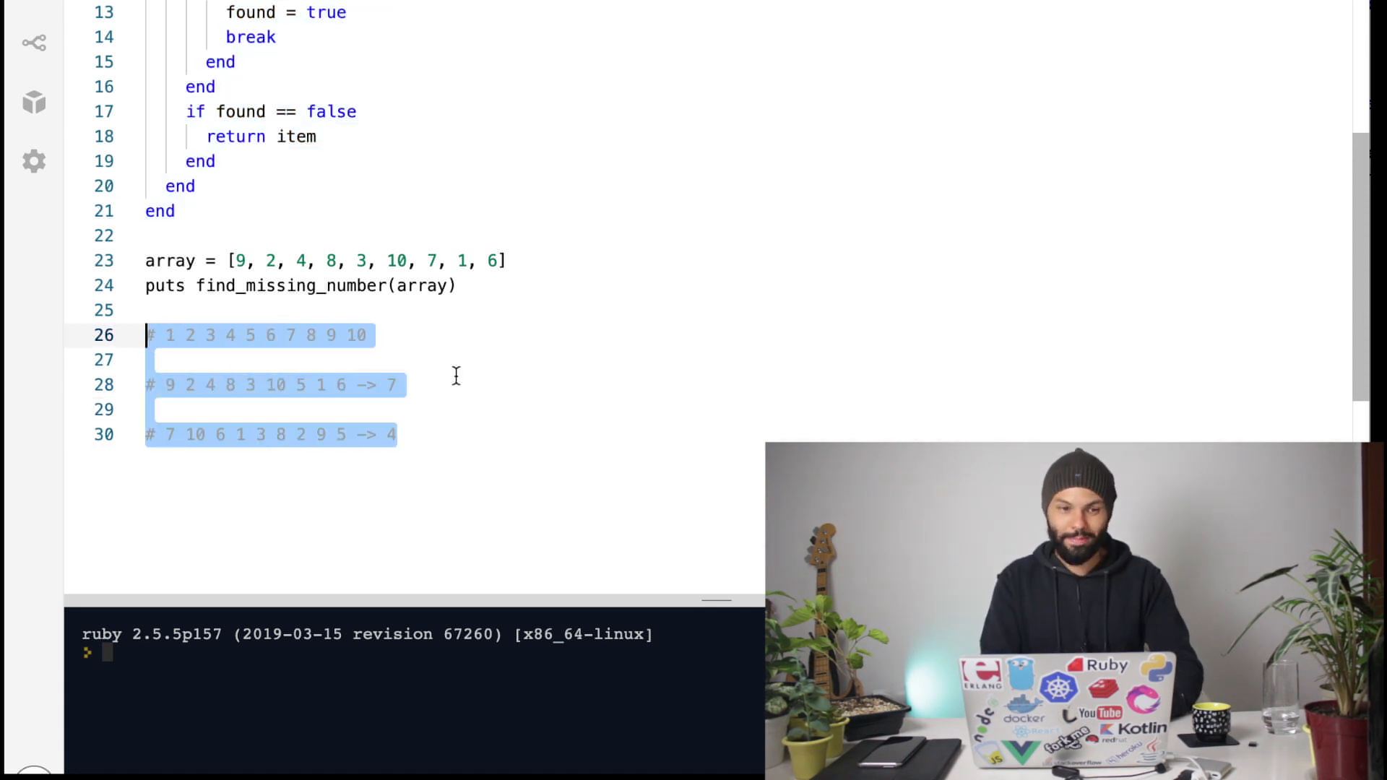
pyautogui.scroll(3)
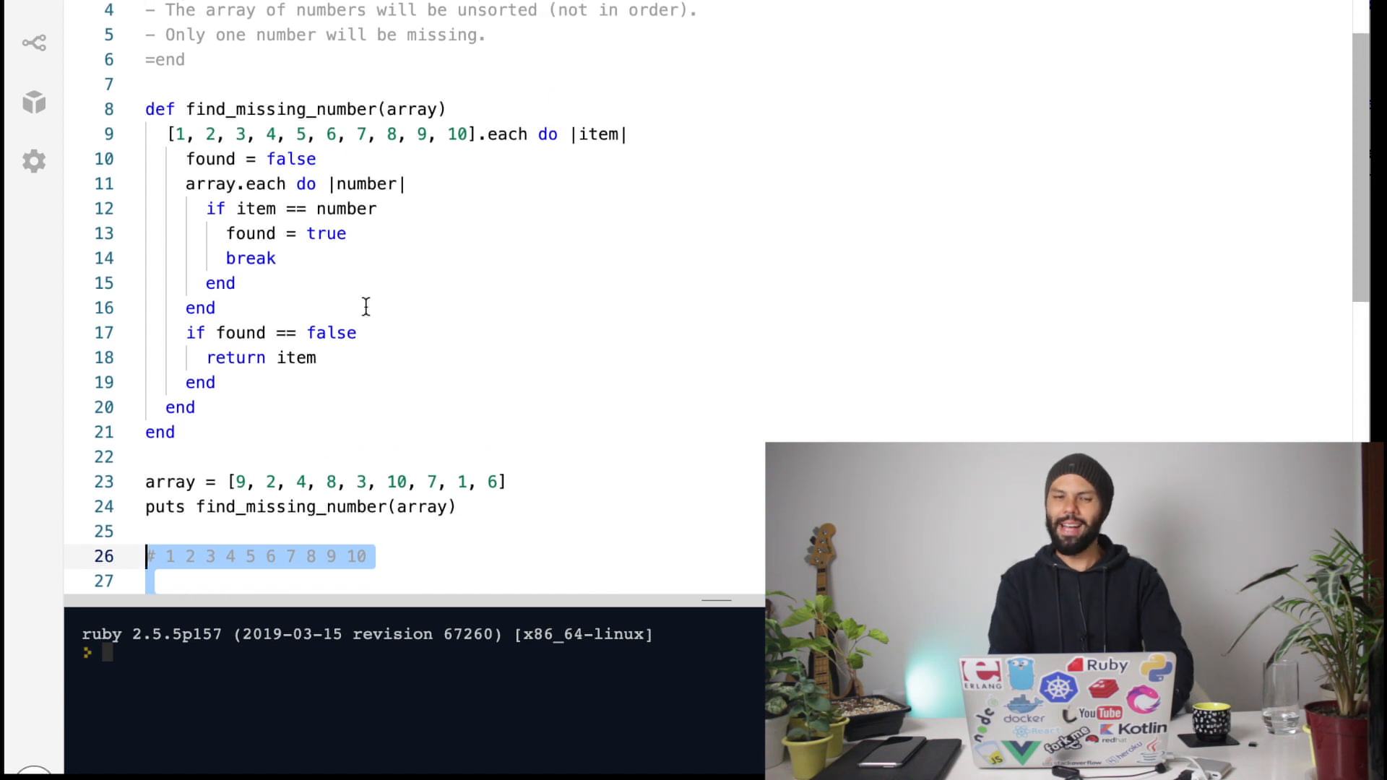
pyautogui.click(548, 184)
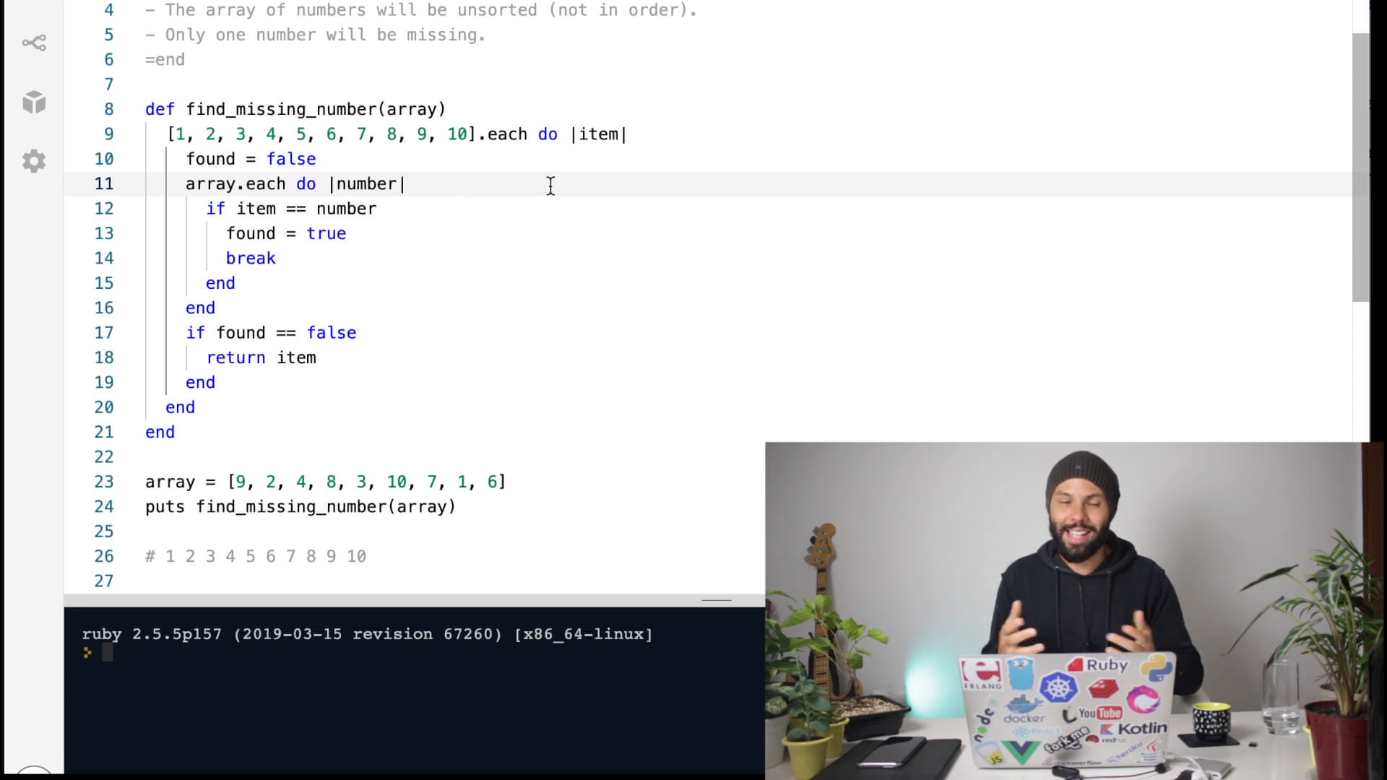
pyautogui.moveTo(507, 160)
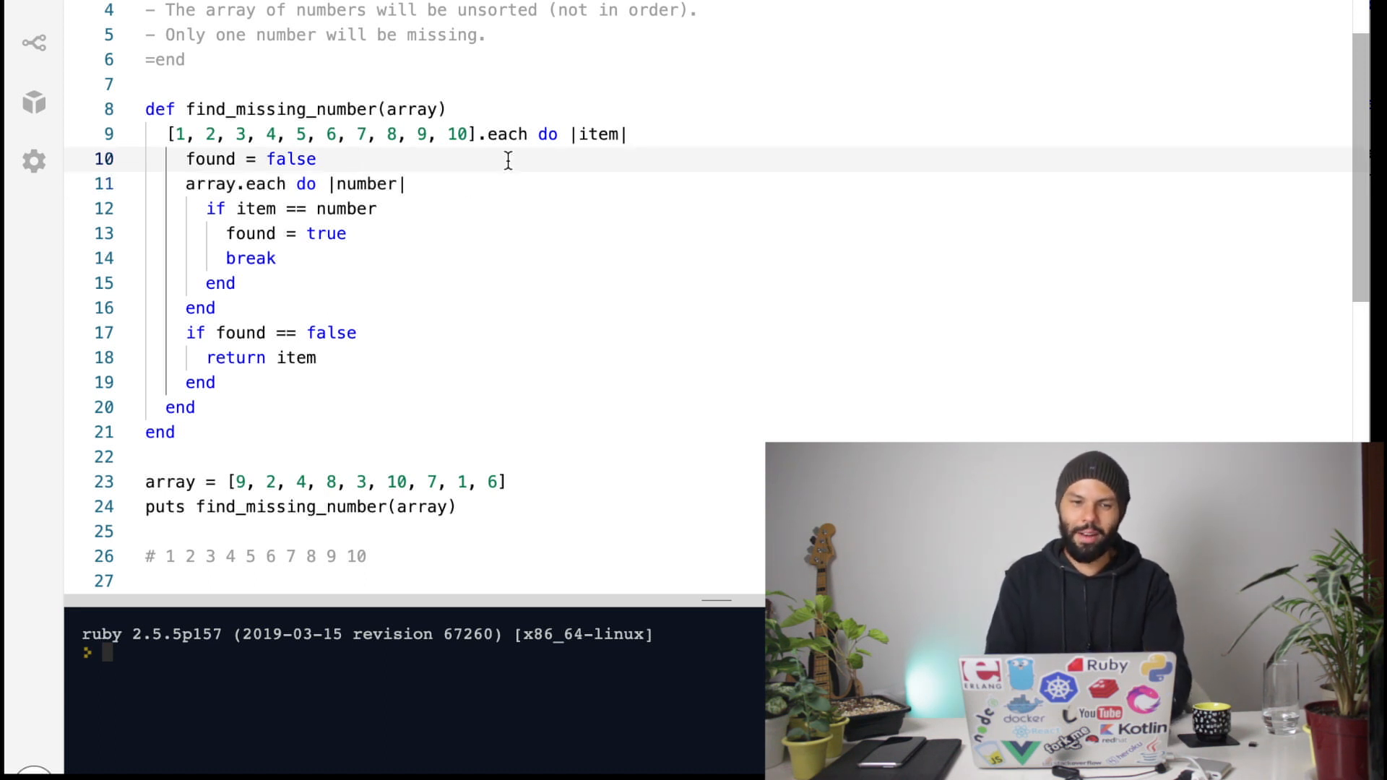
pyautogui.doubleClick(211, 158)
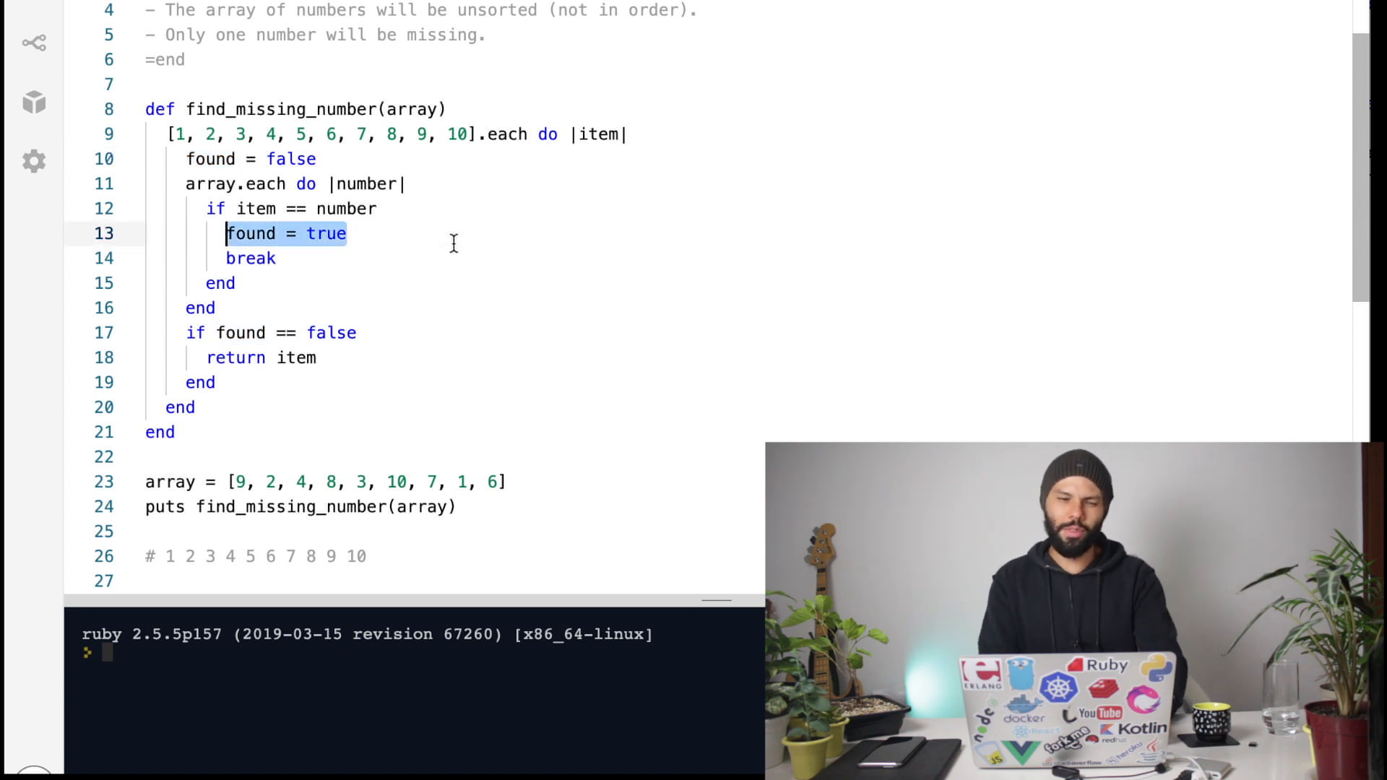
pyautogui.click(244, 307)
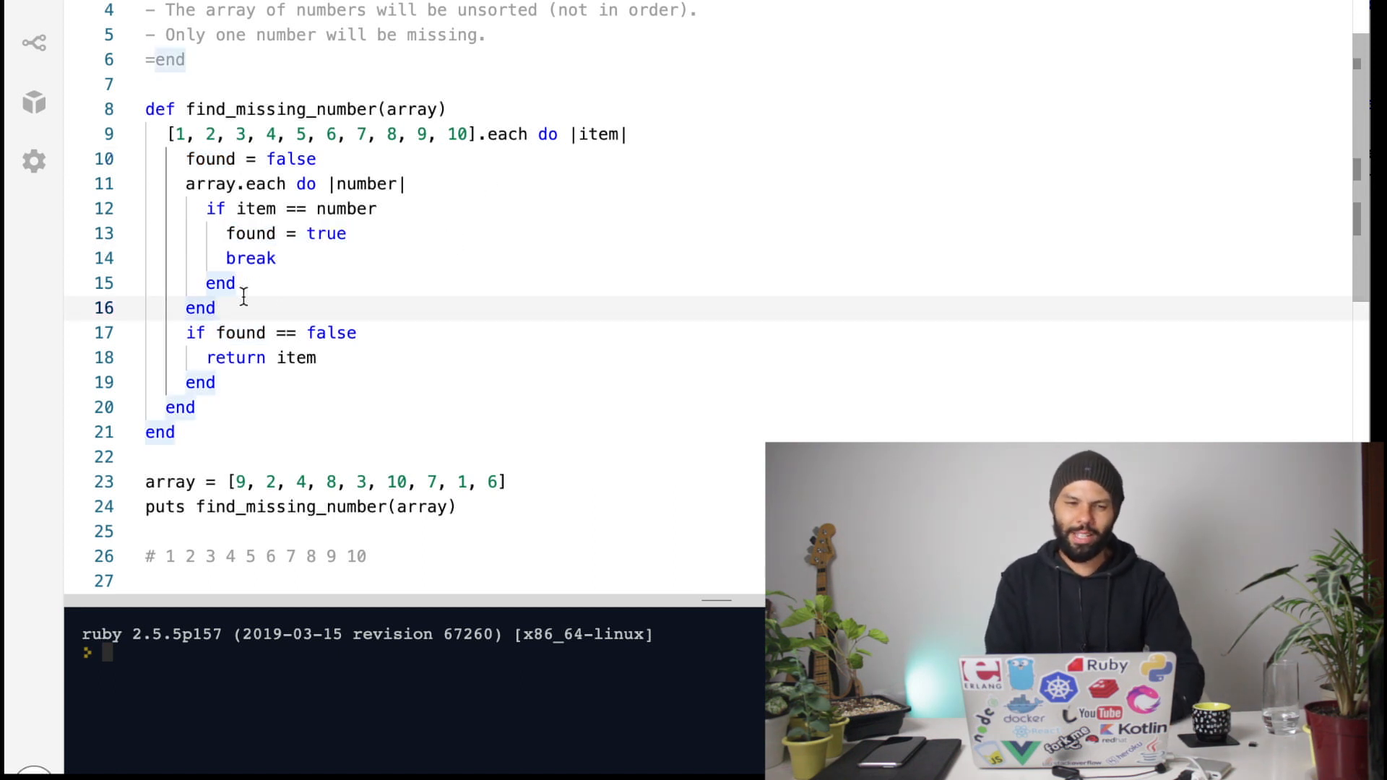
pyautogui.click(628, 133)
pyautogui.write('[1..')
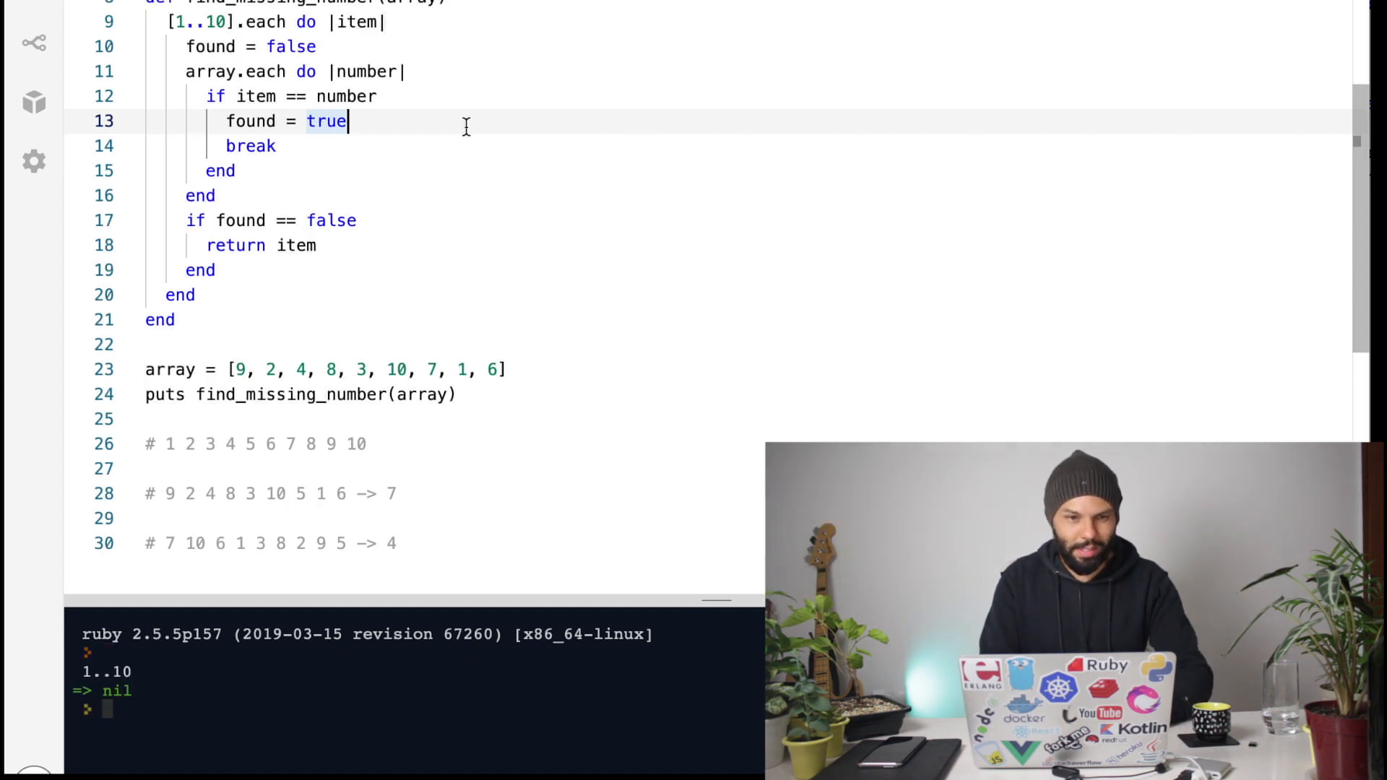
pyautogui.scroll(3)
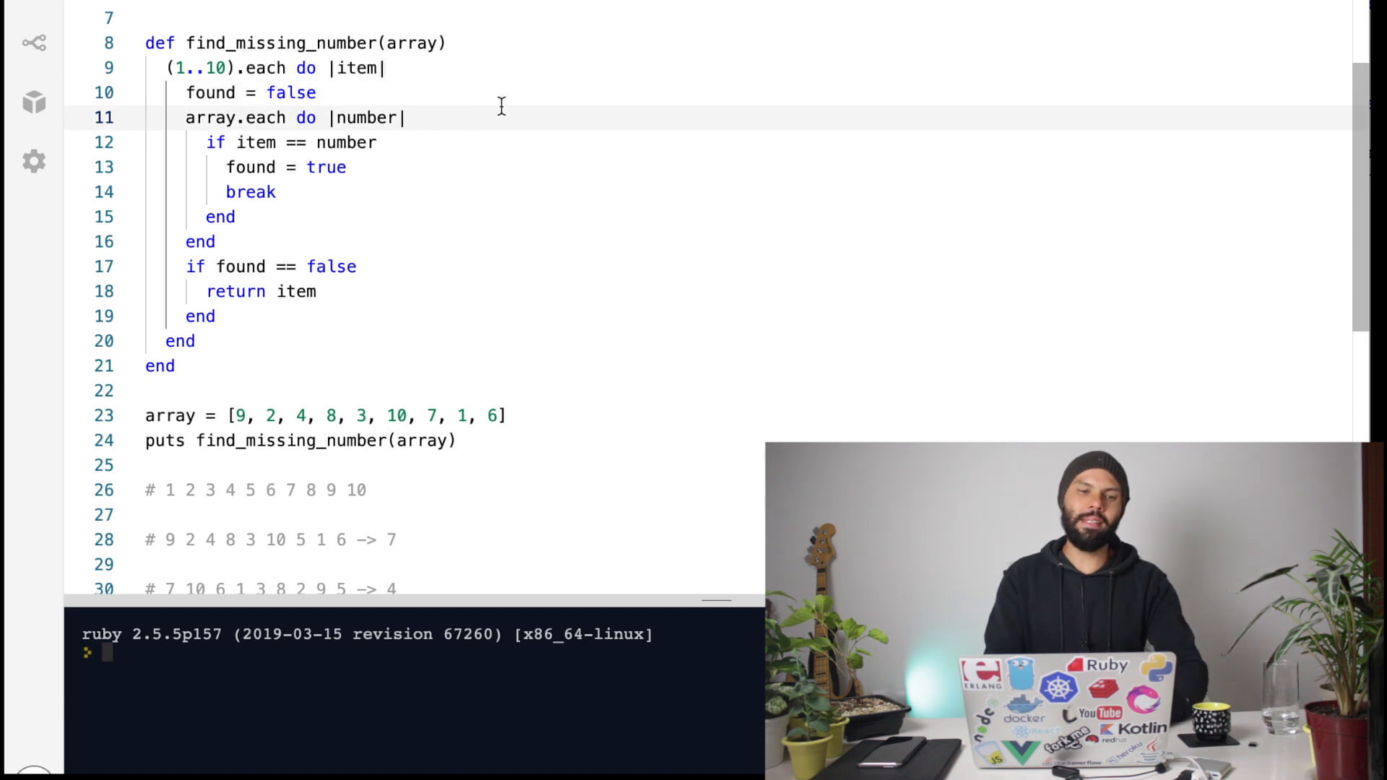
# Delete the found flag, inner array loop and return logic, leaving (1..10).each empty.
pyautogui.click(213, 142)
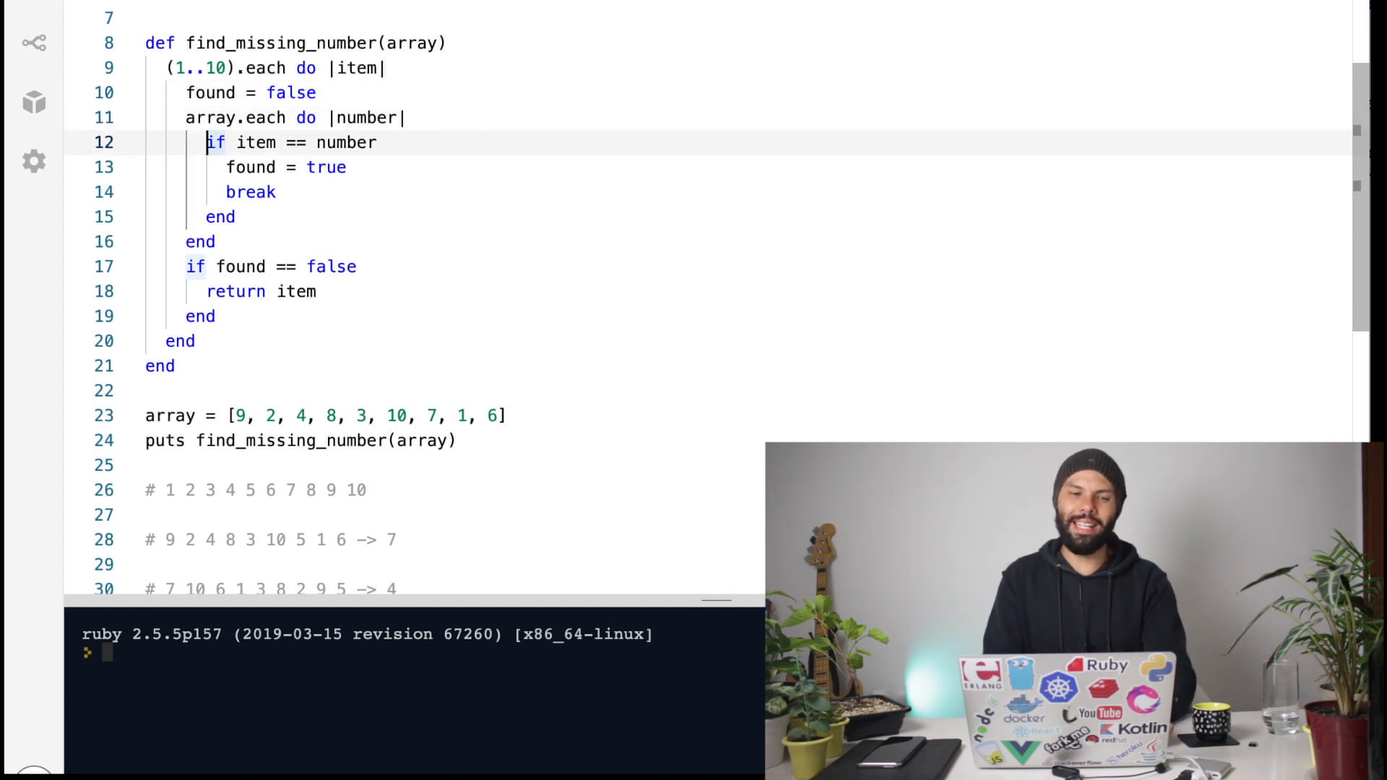
pyautogui.moveTo(205, 143); pyautogui.dragTo(237, 217)
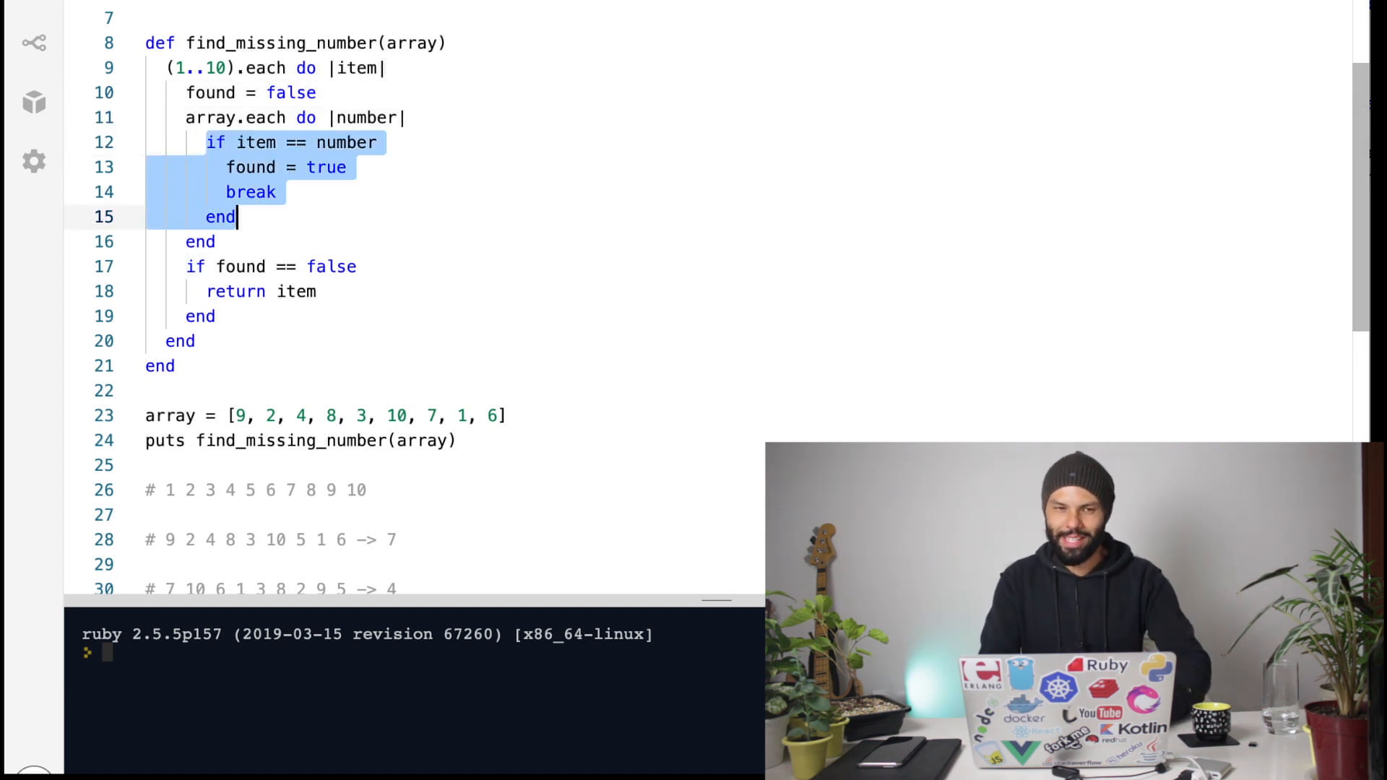
pyautogui.click(256, 142)
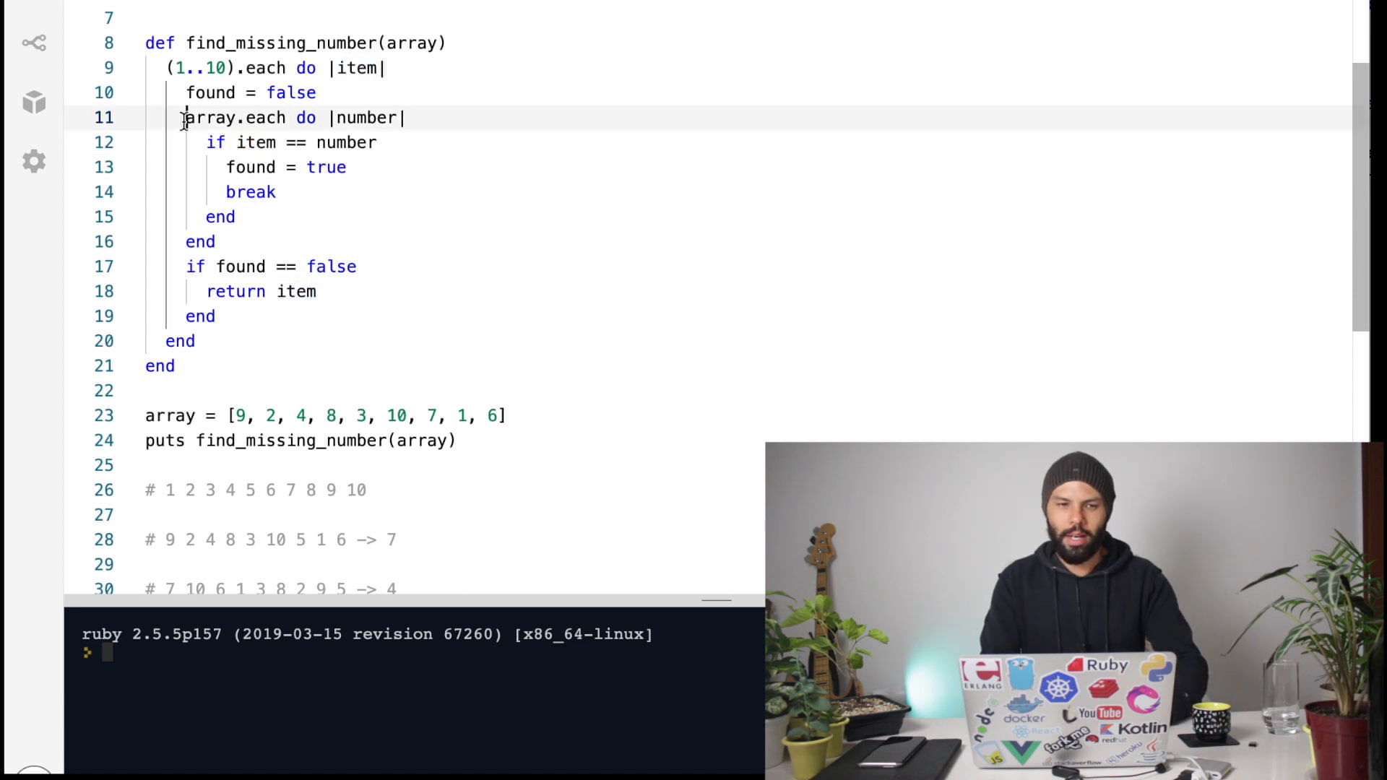
pyautogui.moveTo(184, 117); pyautogui.dragTo(237, 217)
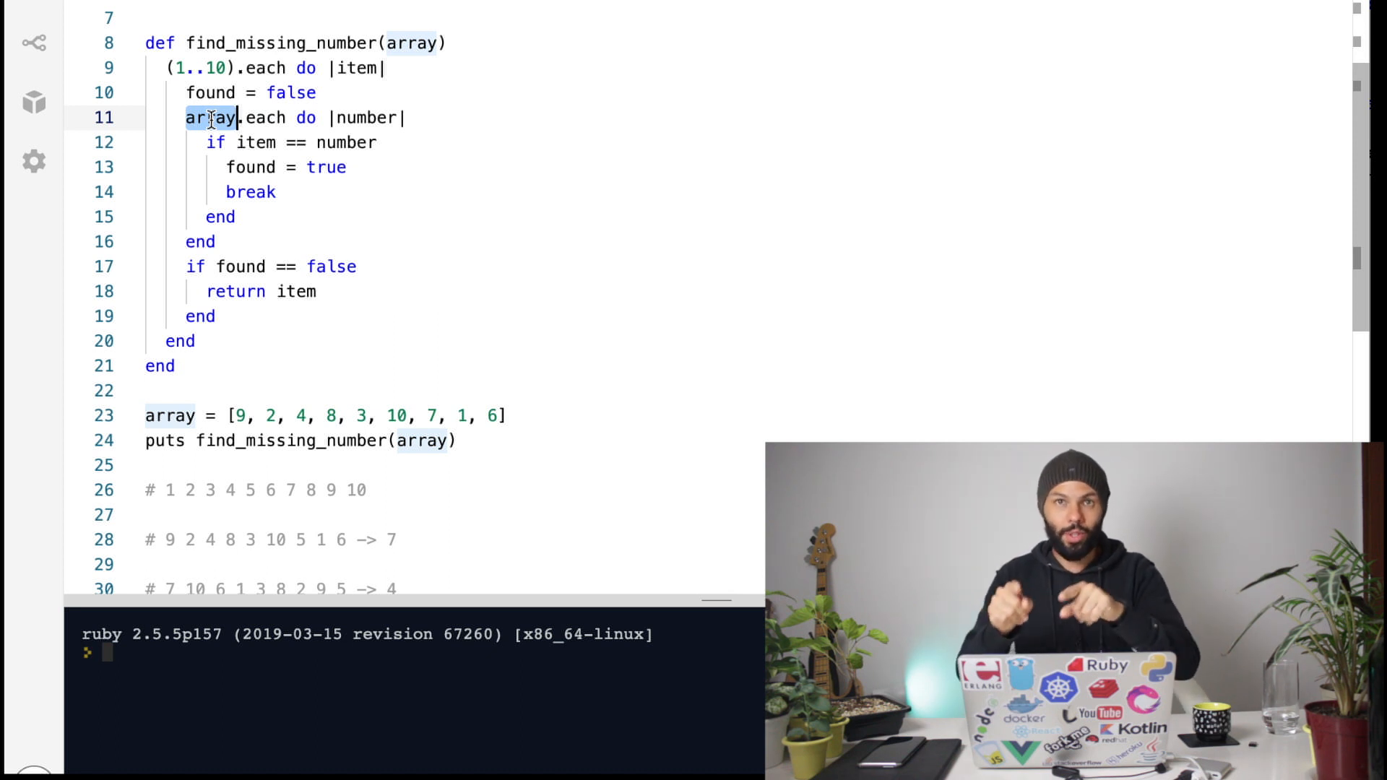
pyautogui.click(358, 267)
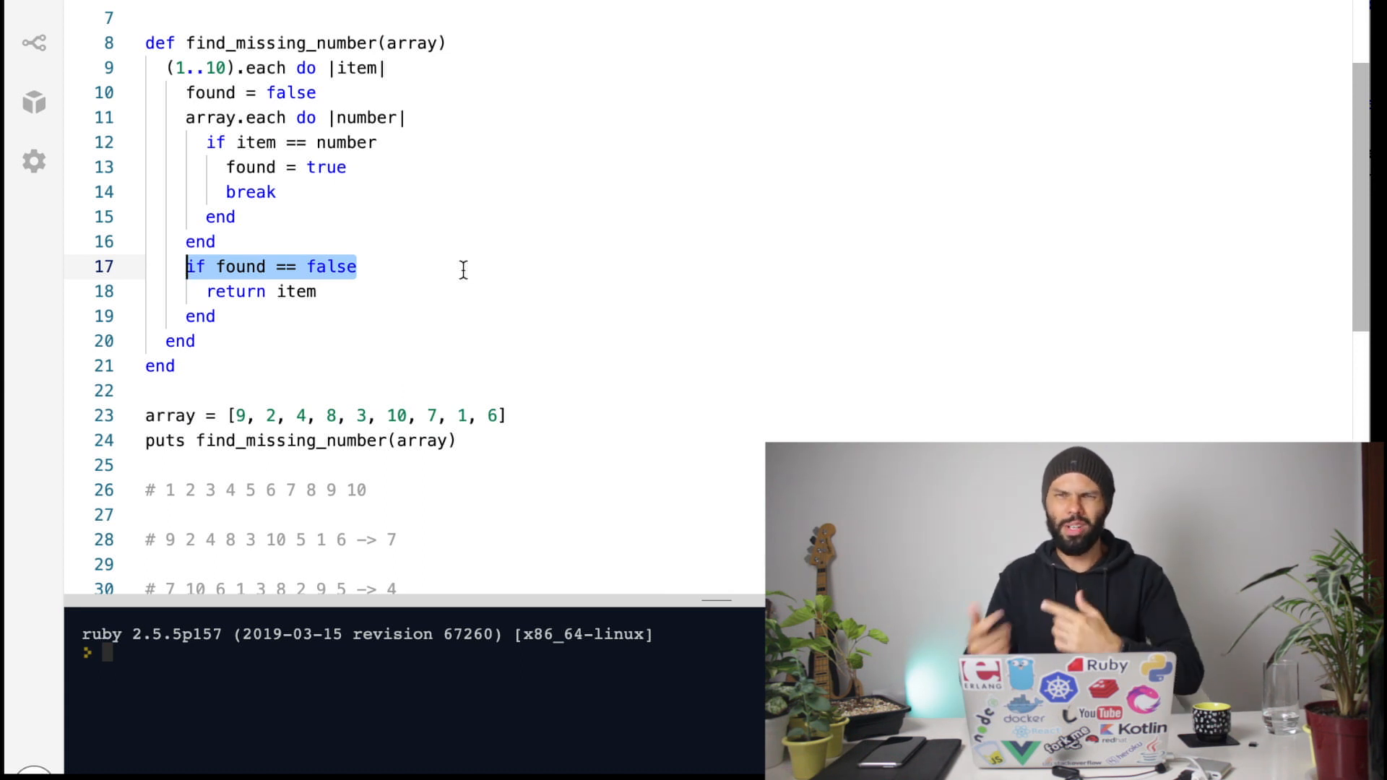
pyautogui.moveTo(391, 178)
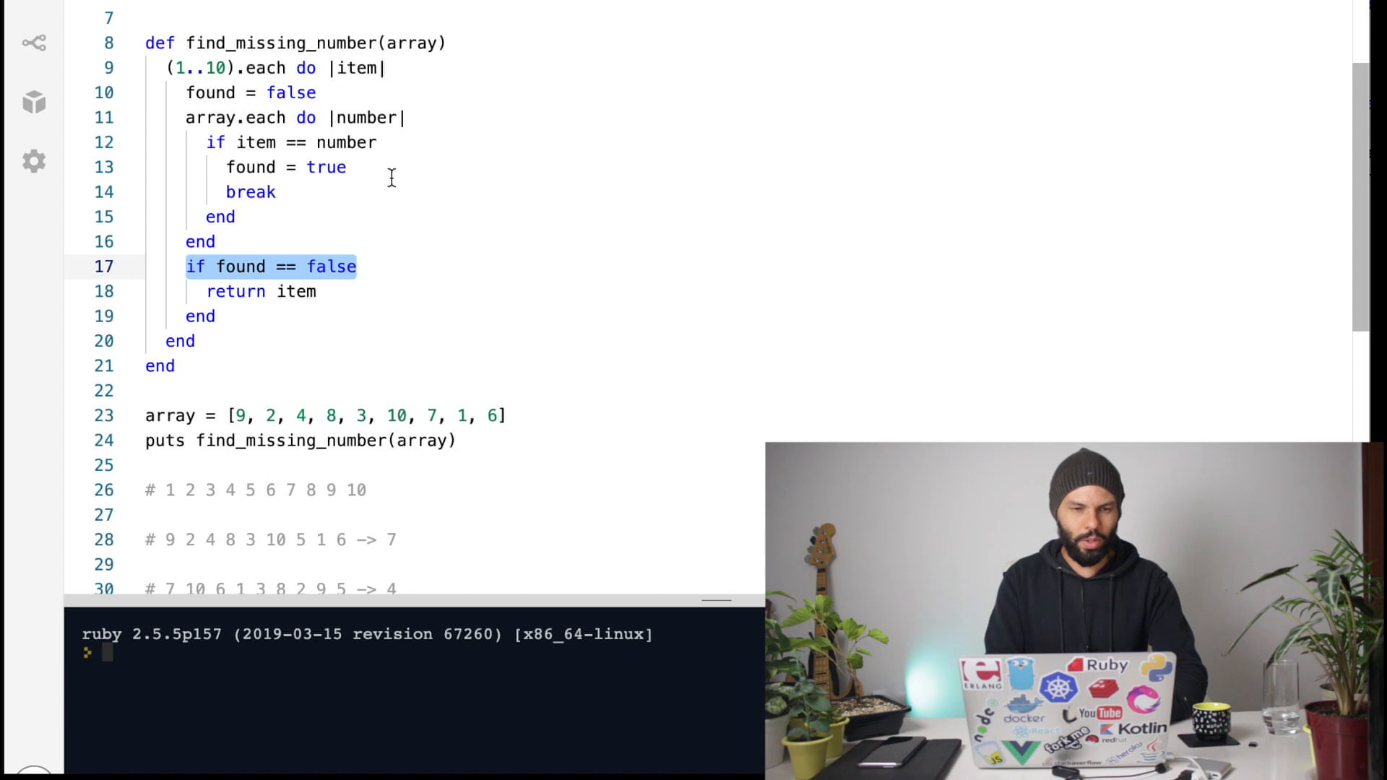
pyautogui.click(473, 91)
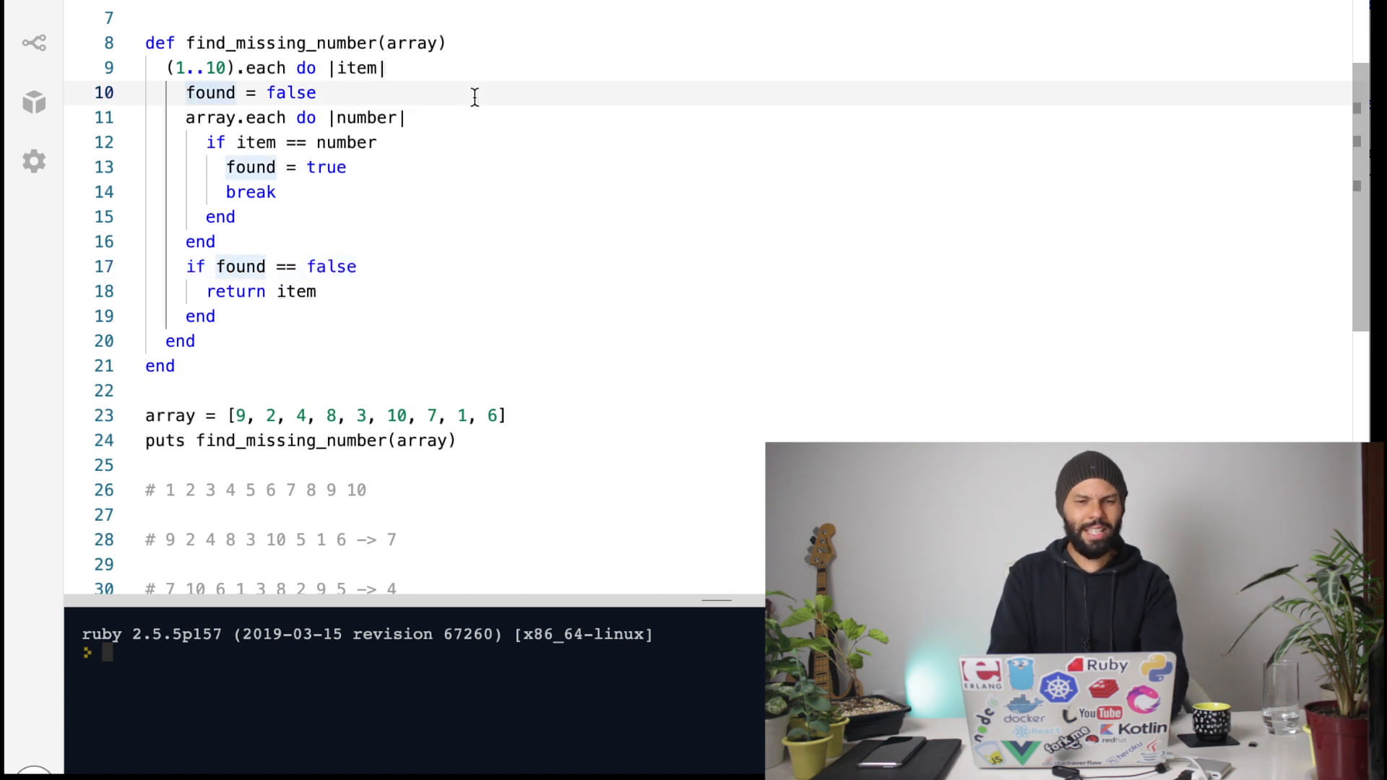
pyautogui.moveTo(185, 92); pyautogui.dragTo(212, 291)
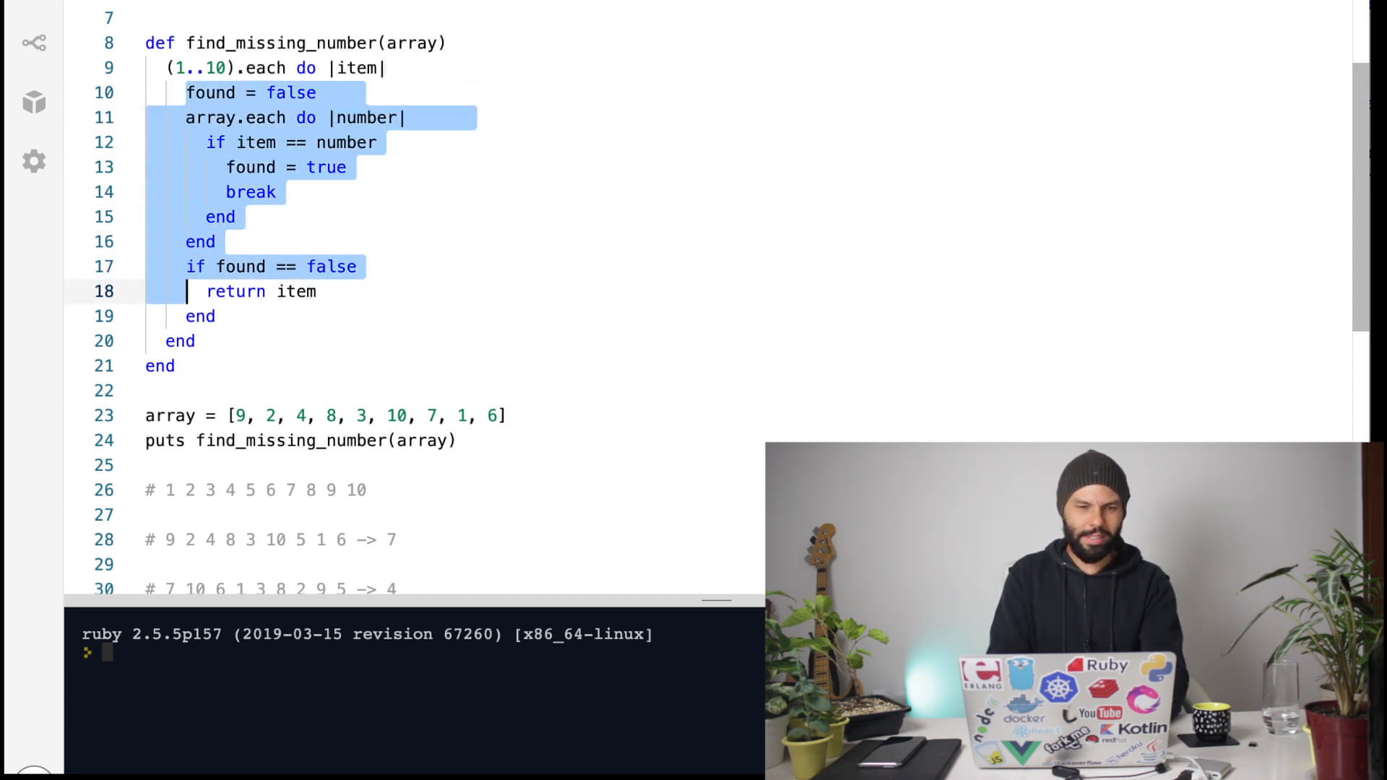
pyautogui.press('Delete')
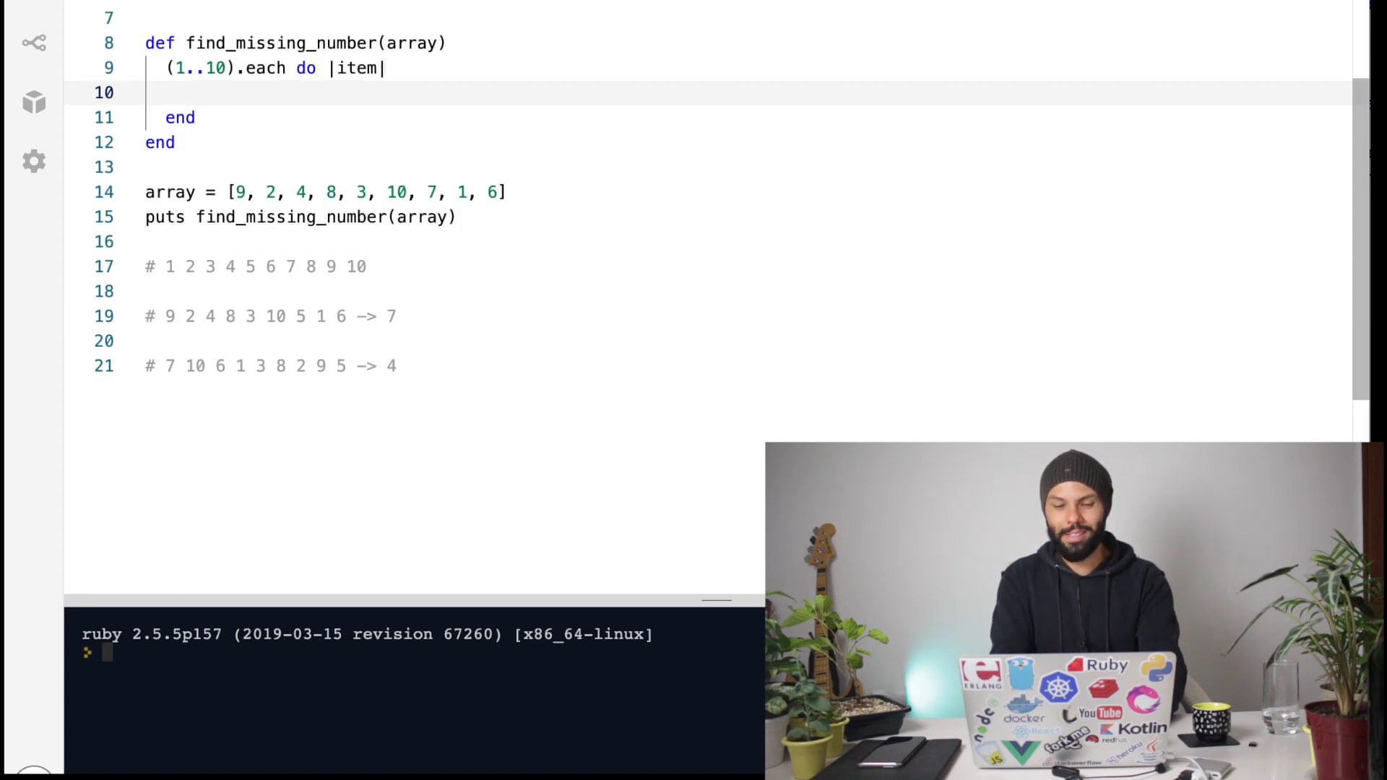
# Write 'return item unless array.include?(item)' inside the (1..10).each block.
pyautogui.write('return i')
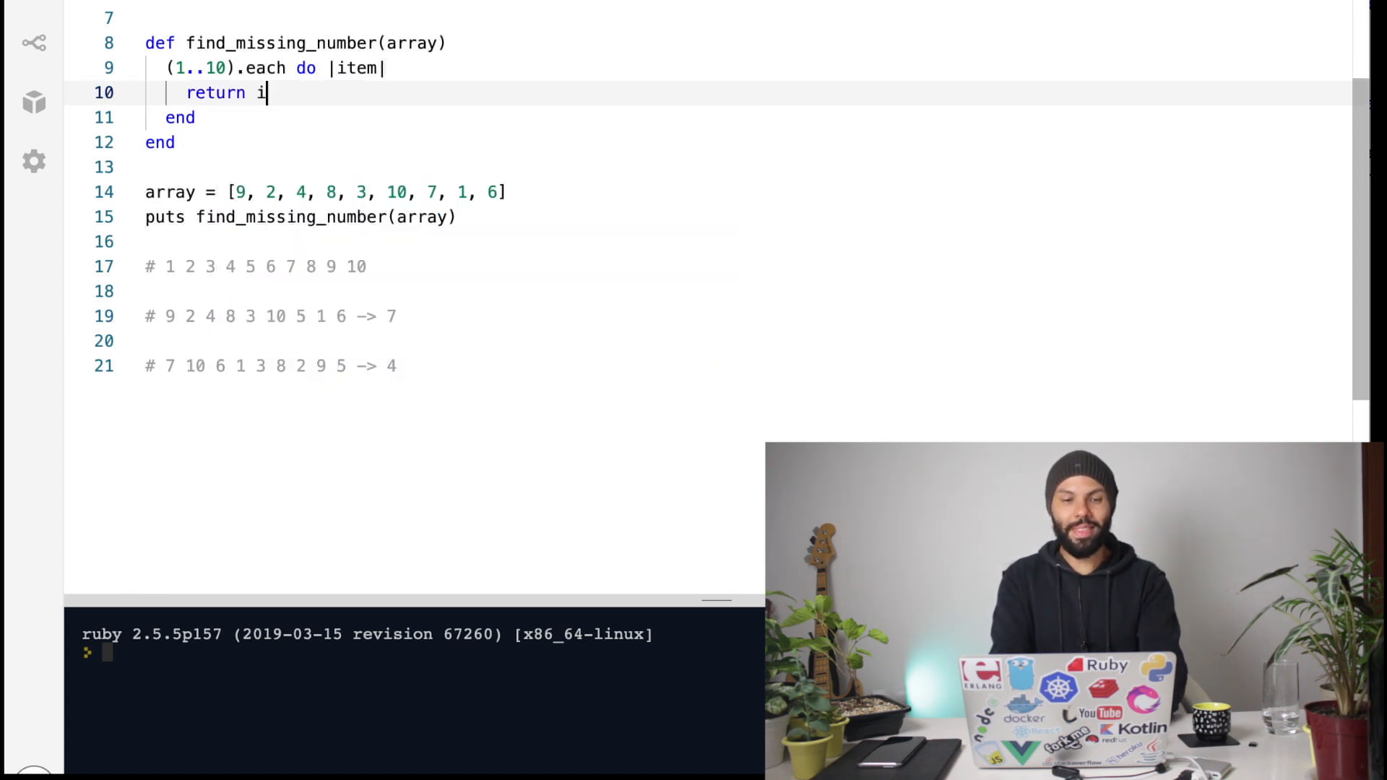
pyautogui.write('tem un')
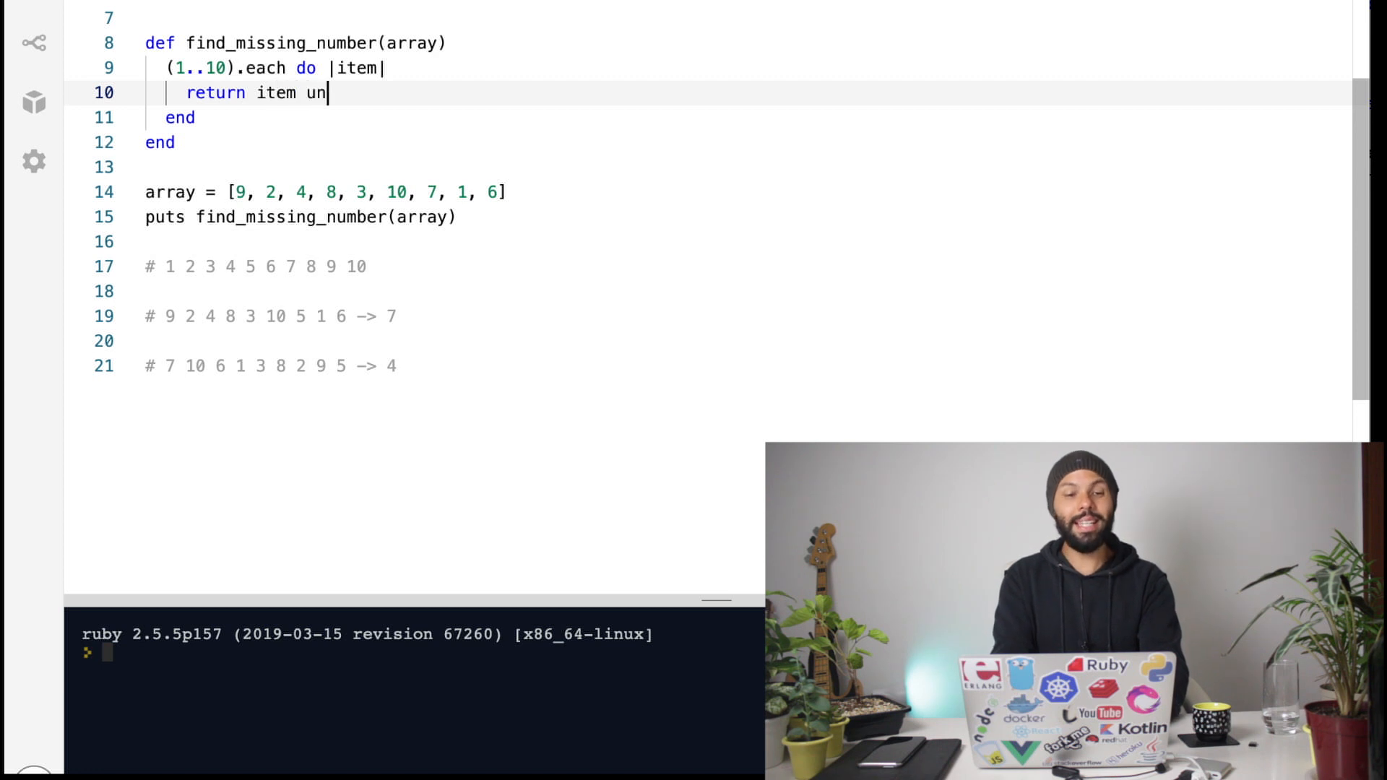
pyautogui.write('less')
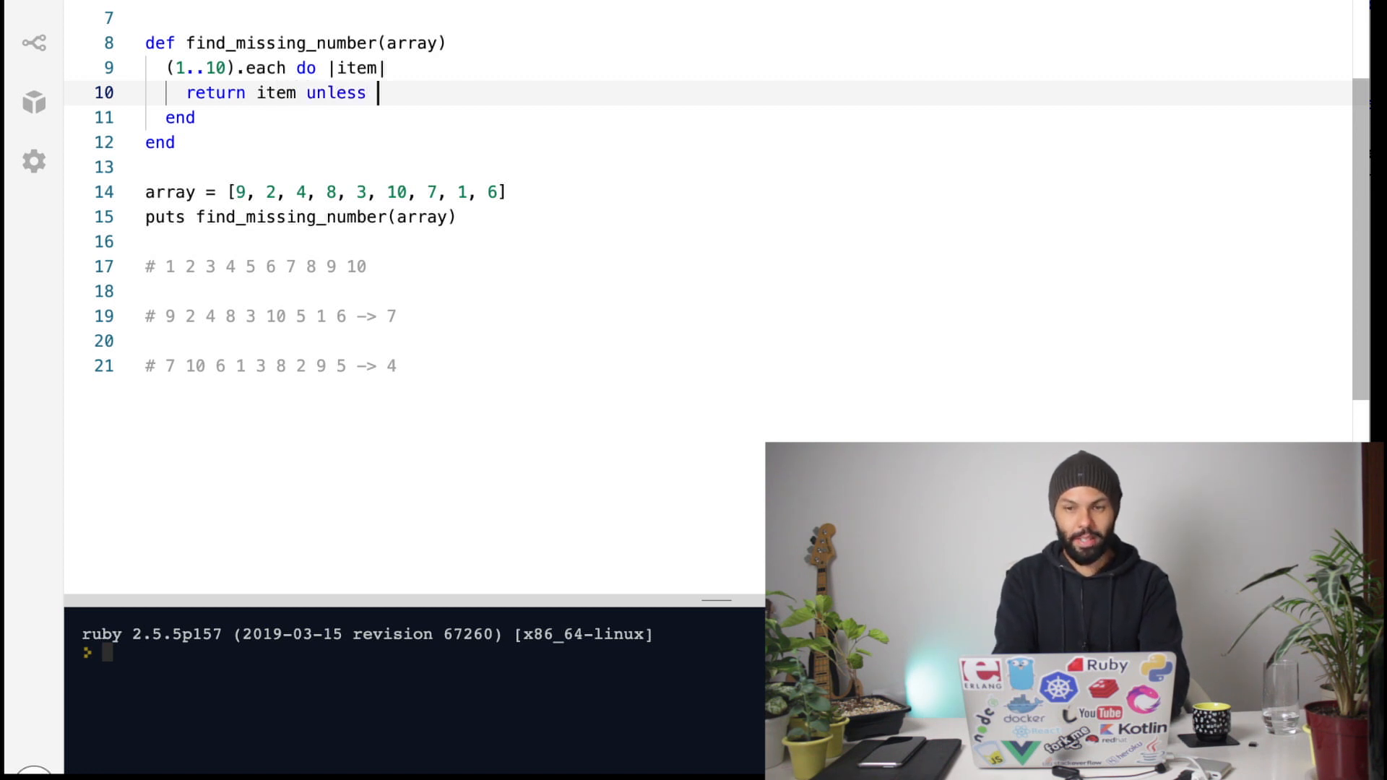
pyautogui.write('arra')
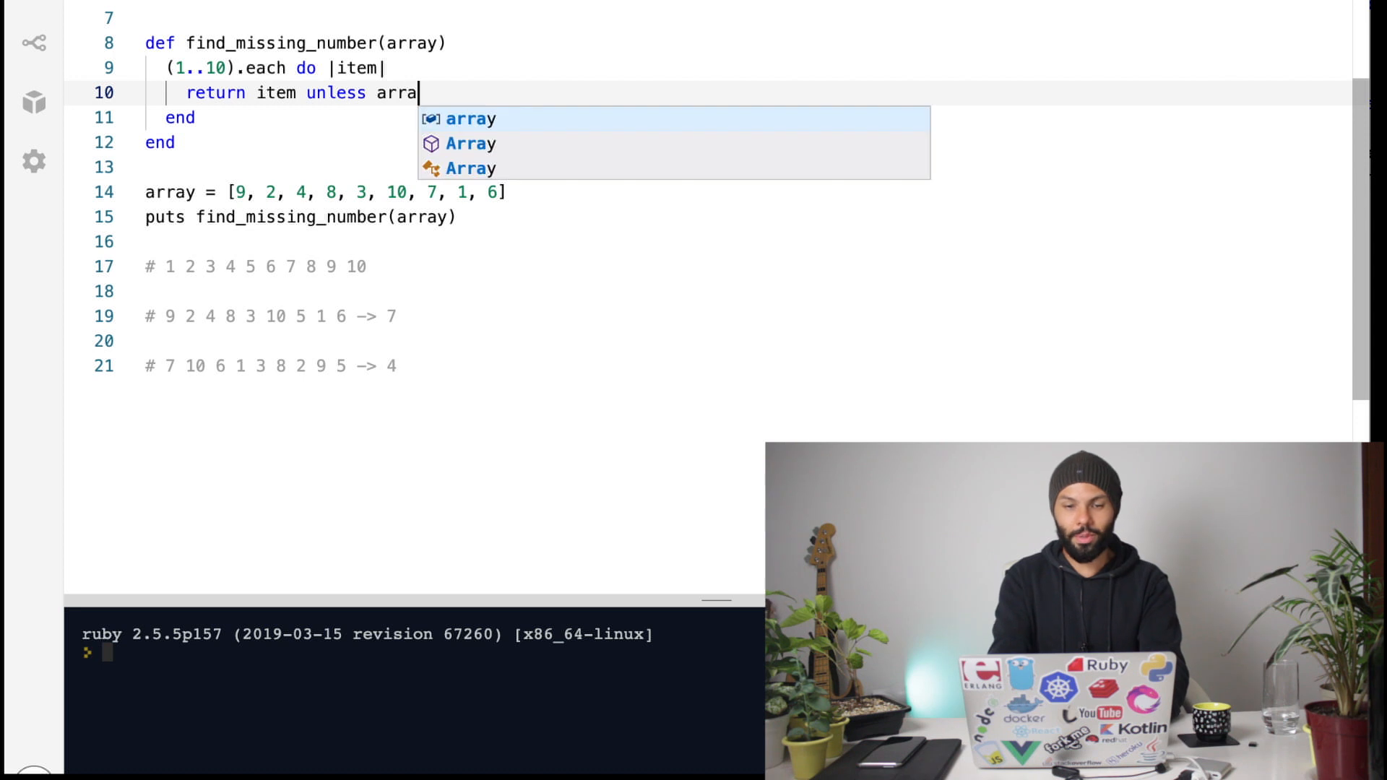
pyautogui.write('y.')
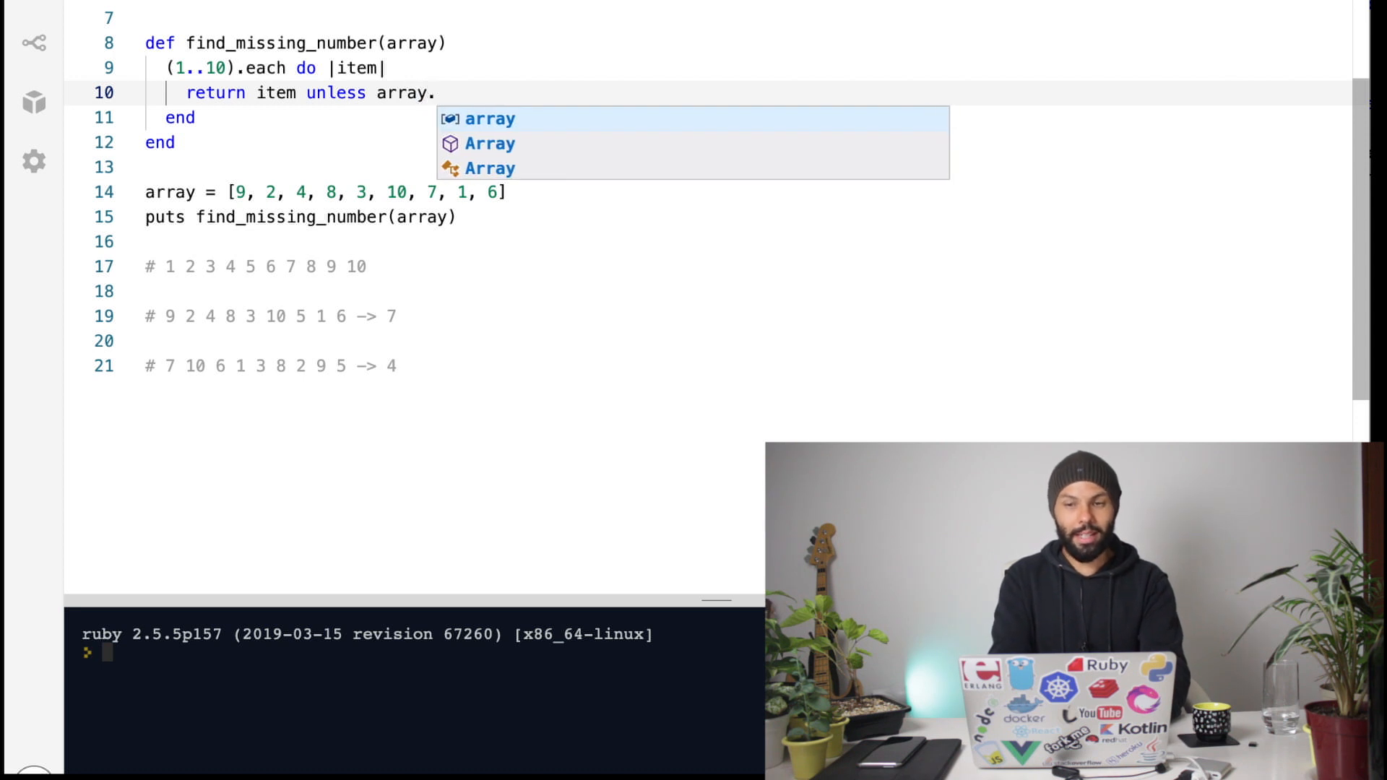
pyautogui.write('include?(')
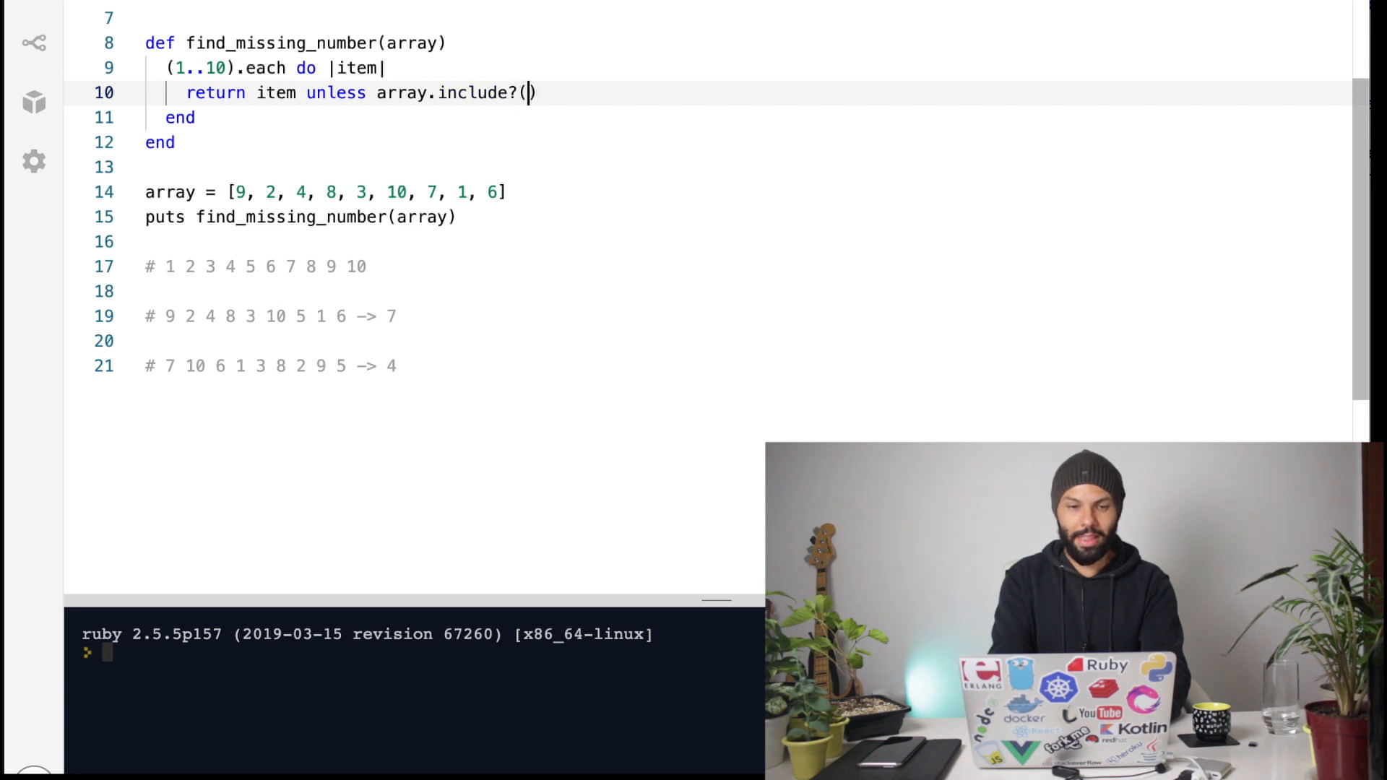
pyautogui.write('item')
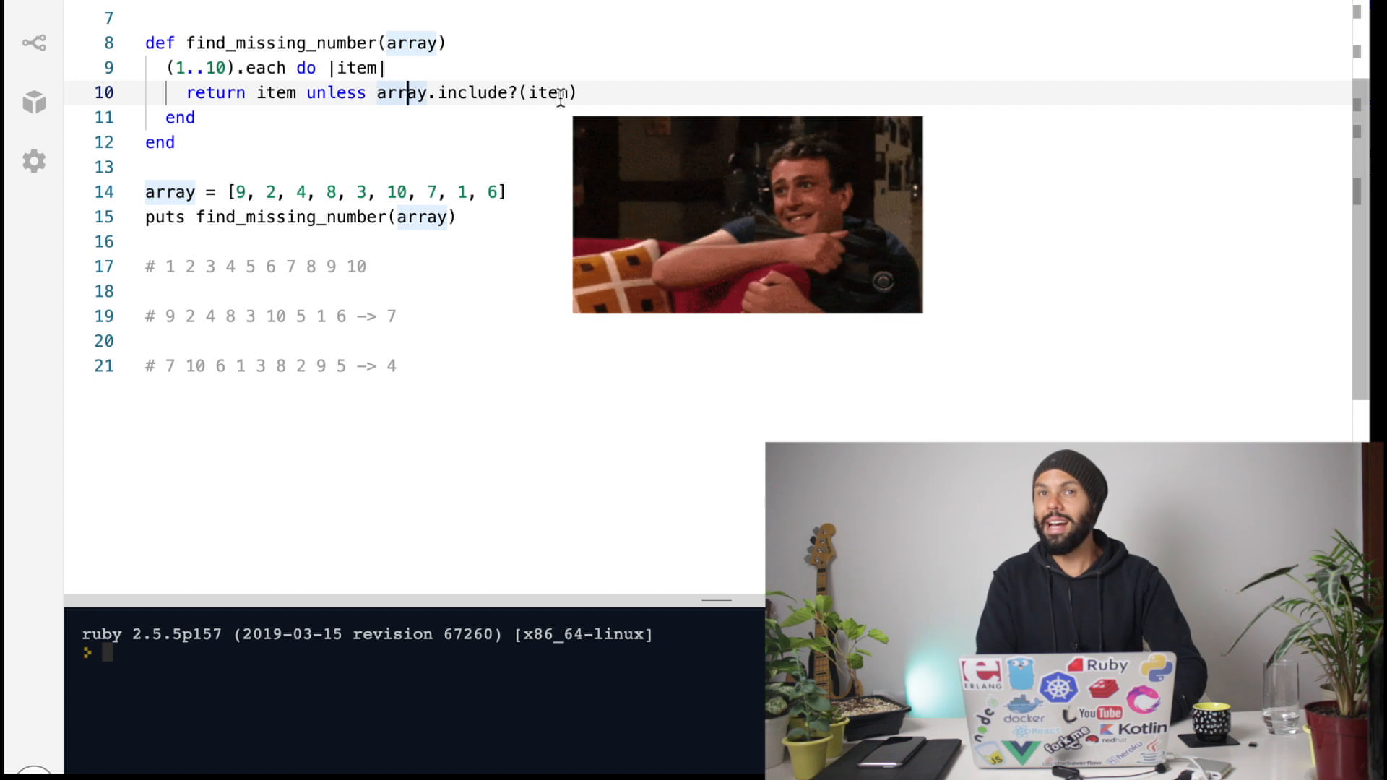
# Run the one-line version and confirm the console prints 5 and nil.
pyautogui.doubleClick(551, 92)
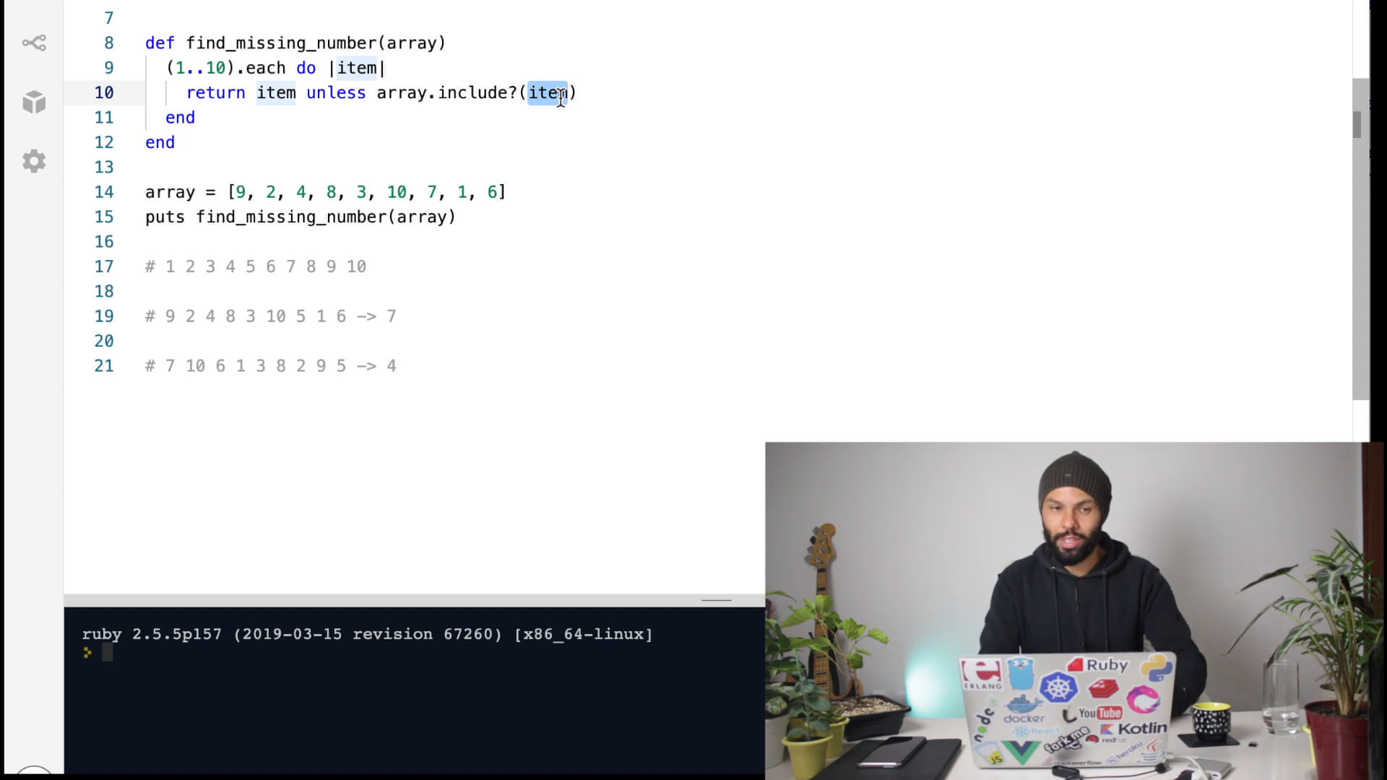
pyautogui.moveTo(356, 68)
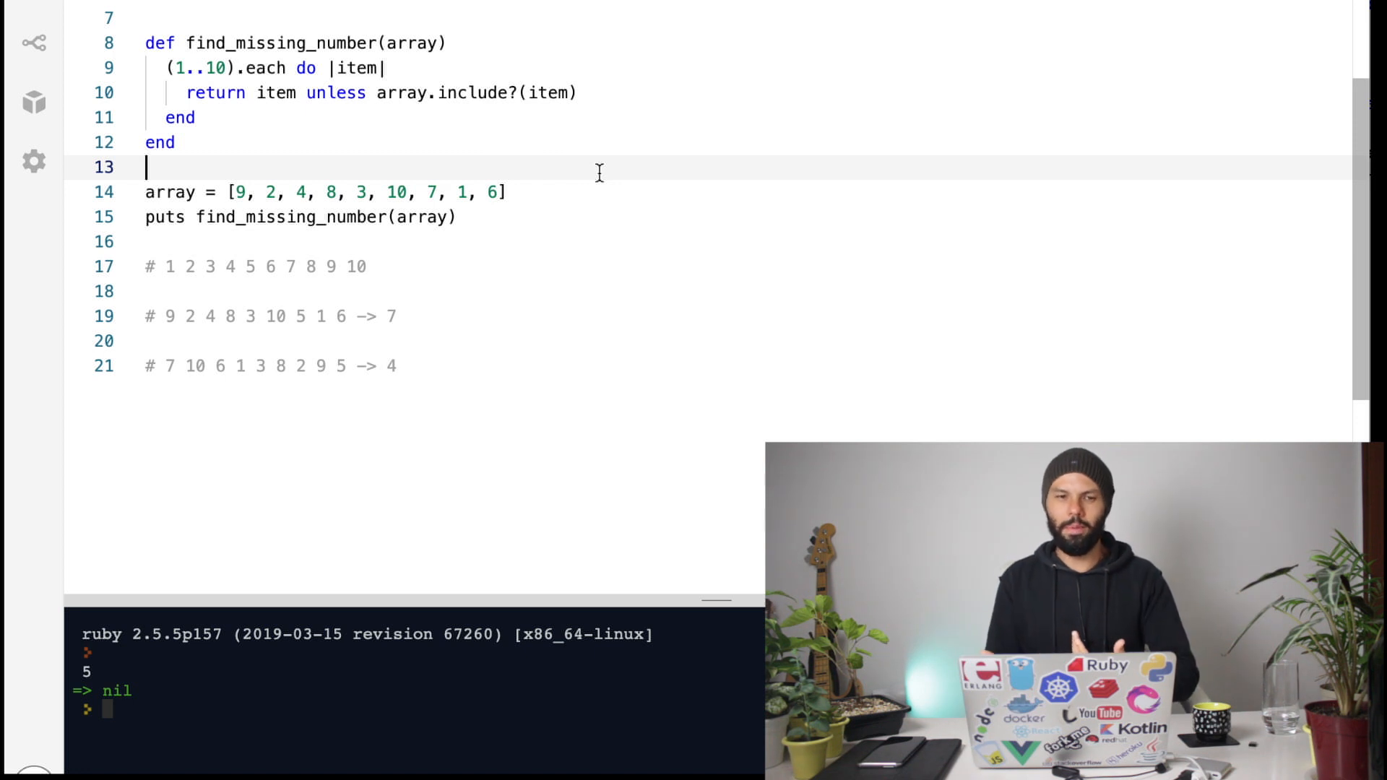
pyautogui.doubleClick(472, 92)
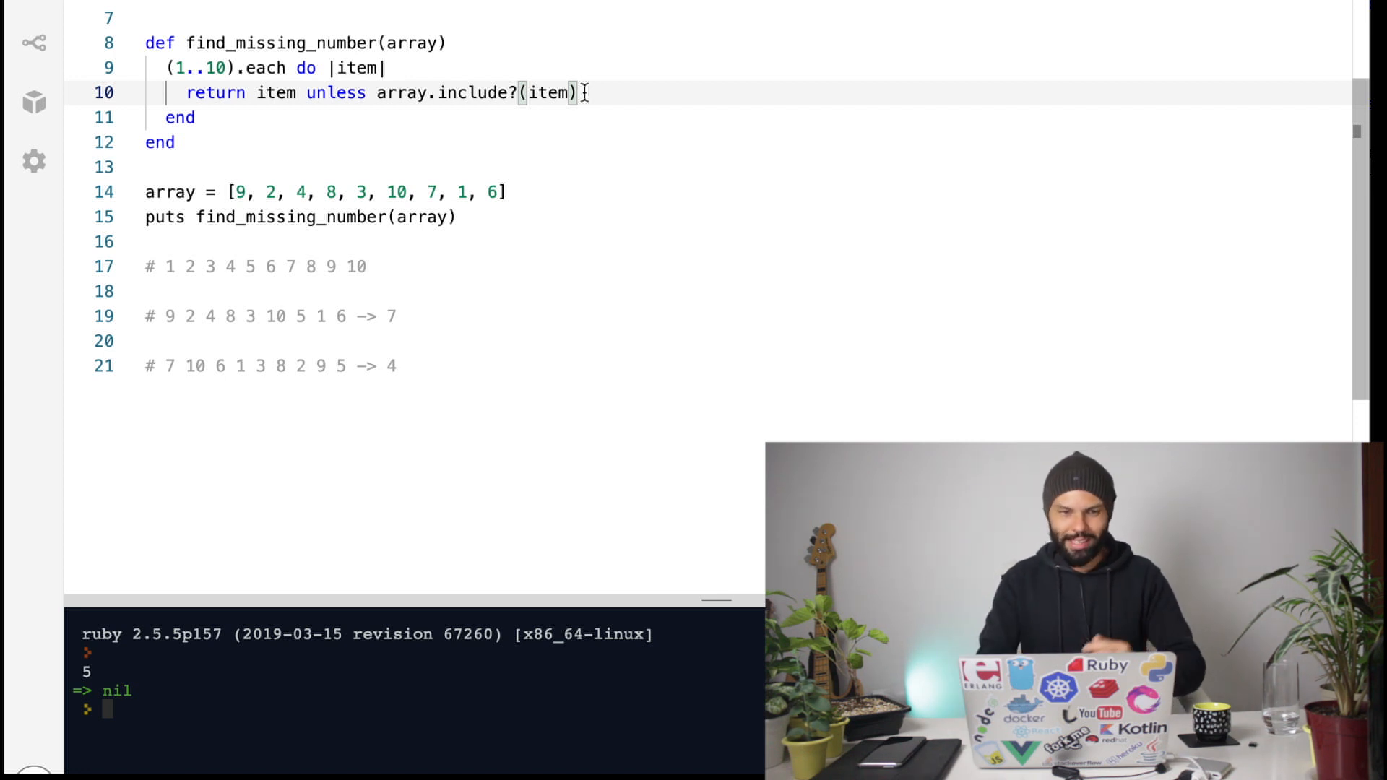
pyautogui.scroll(3)
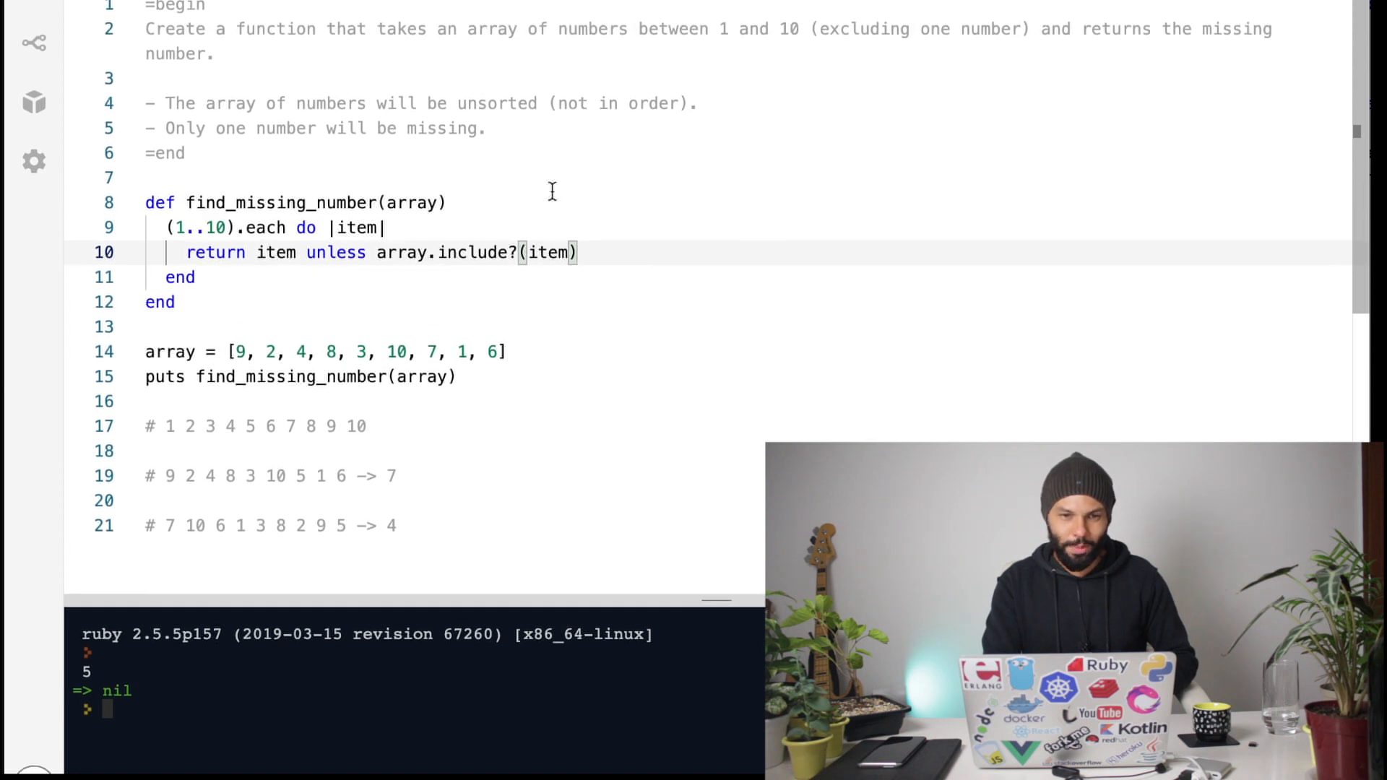